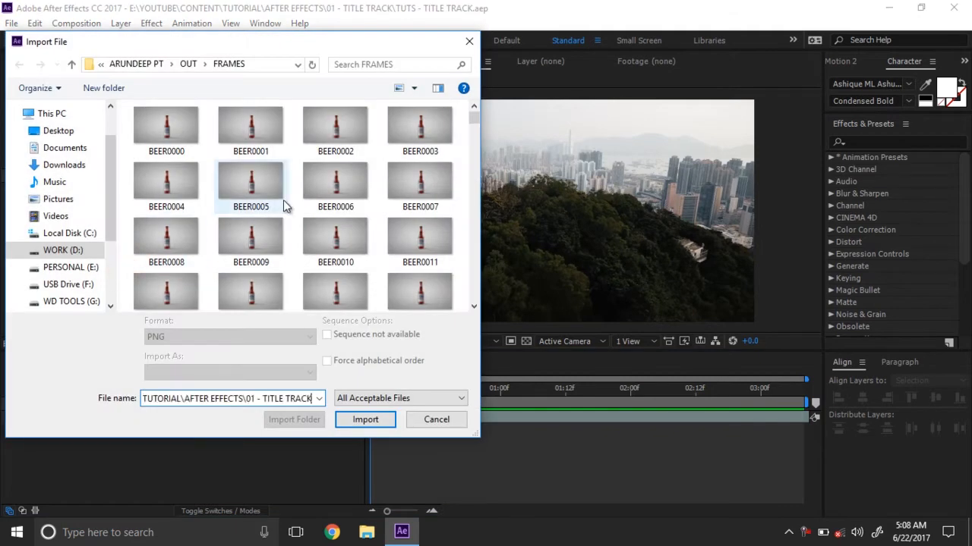
- Import LOGO LIFE LIVE-01.png into the project and select the city footage layer
left_click(365, 419)
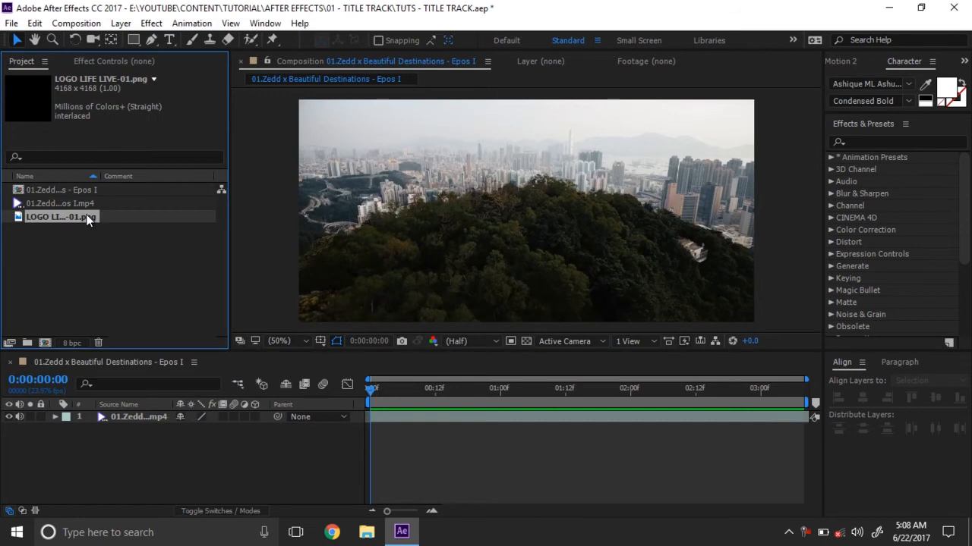
left_click(137, 416)
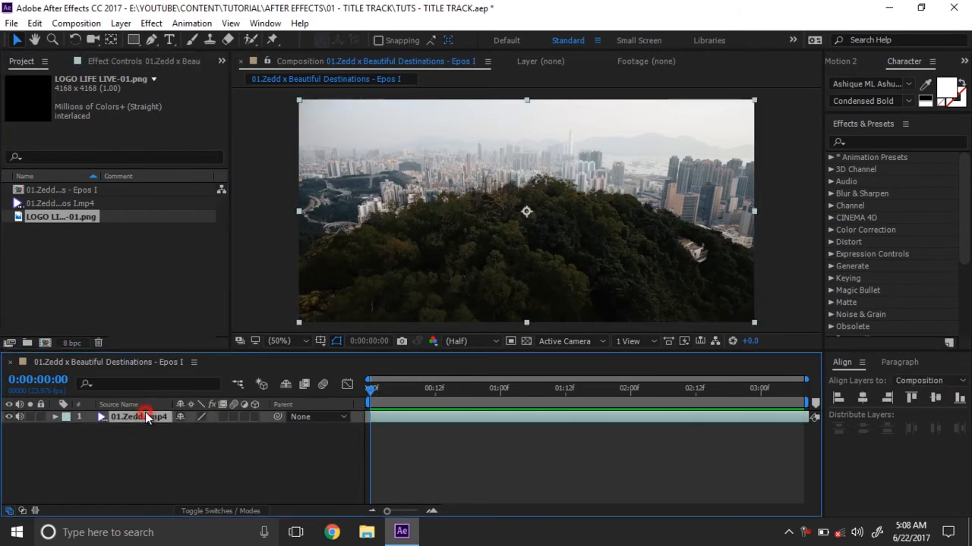
- Apply Track Camera from the Animation menu and let the 3D Camera Tracker solve the footage
left_click(191, 23)
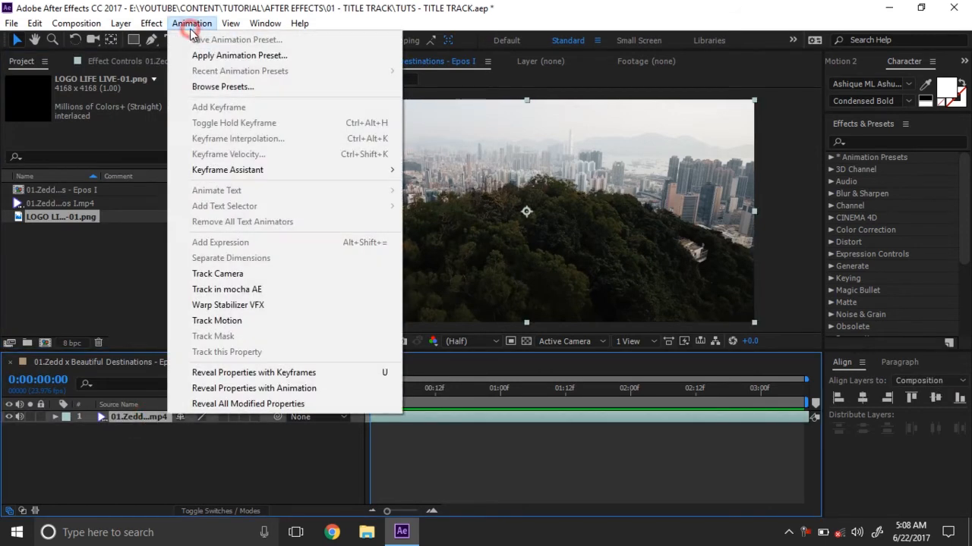
left_click(219, 273)
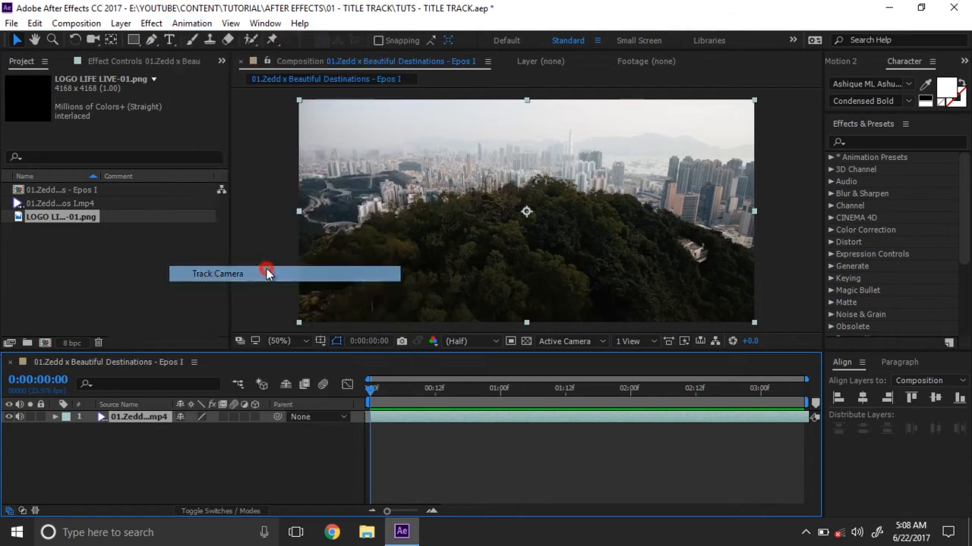
left_click(219, 273)
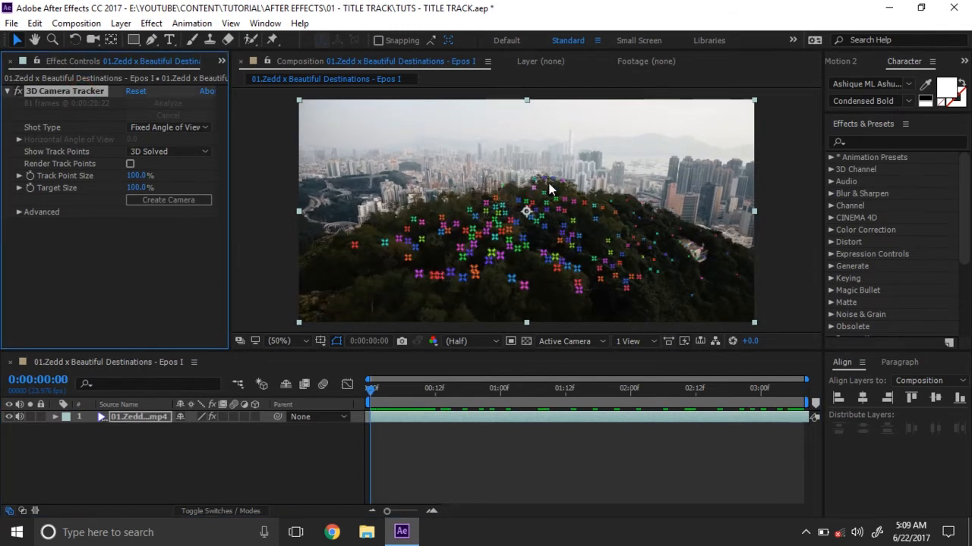
left_click(455, 388)
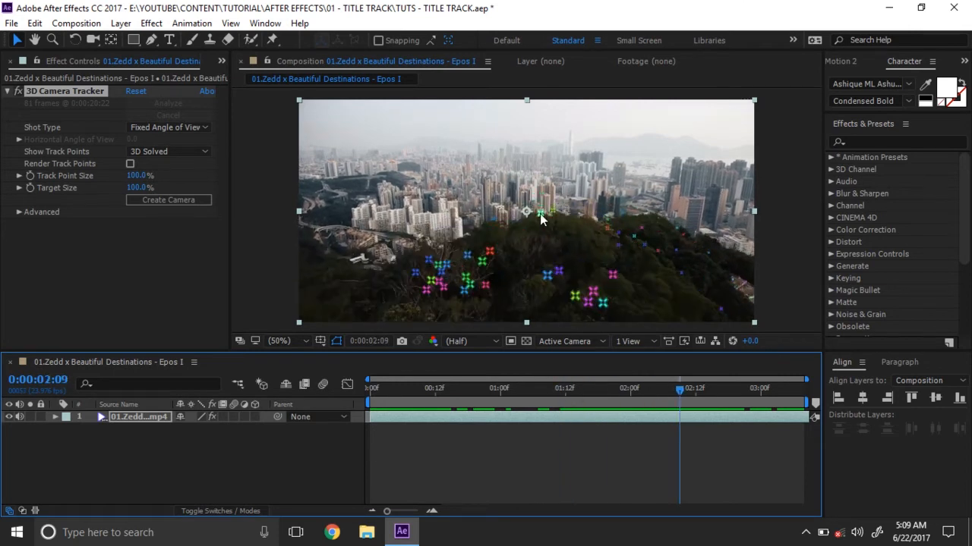
- Create a null and camera from a track point on the hilltop
right_click(540, 215)
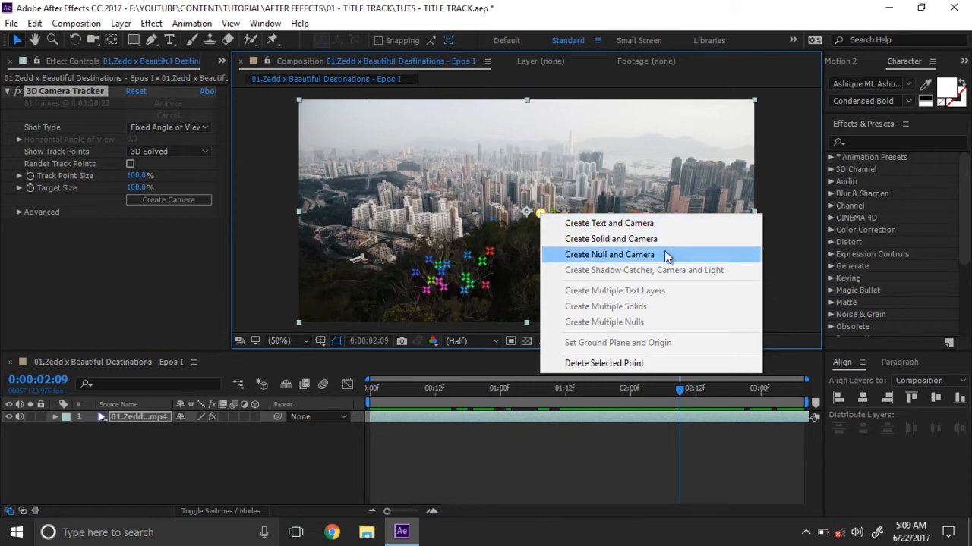
mouse_move(665, 255)
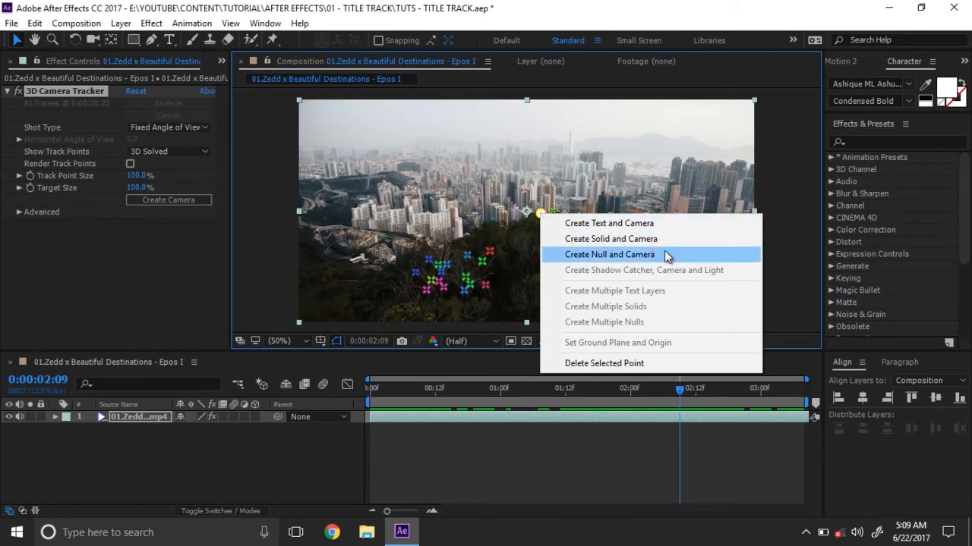
left_click(609, 255)
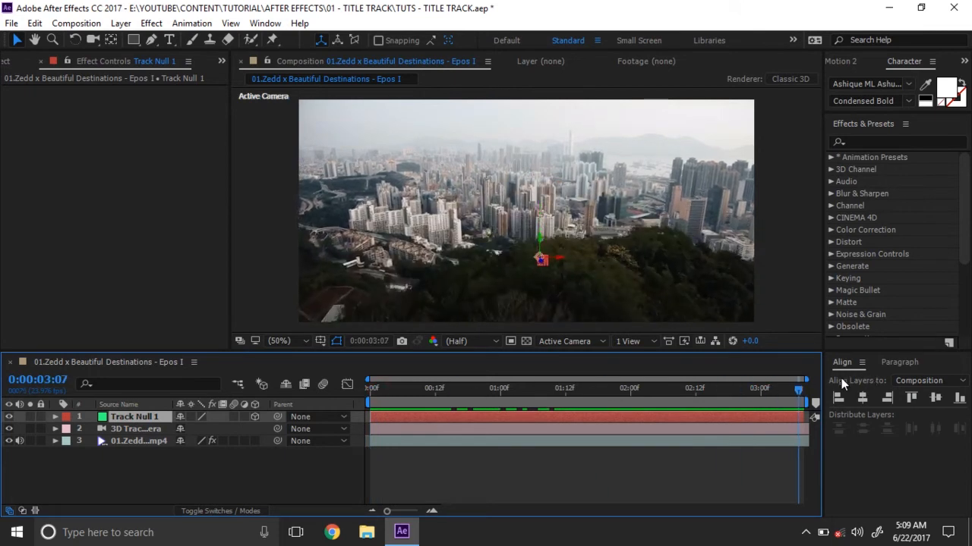
left_click(564, 340)
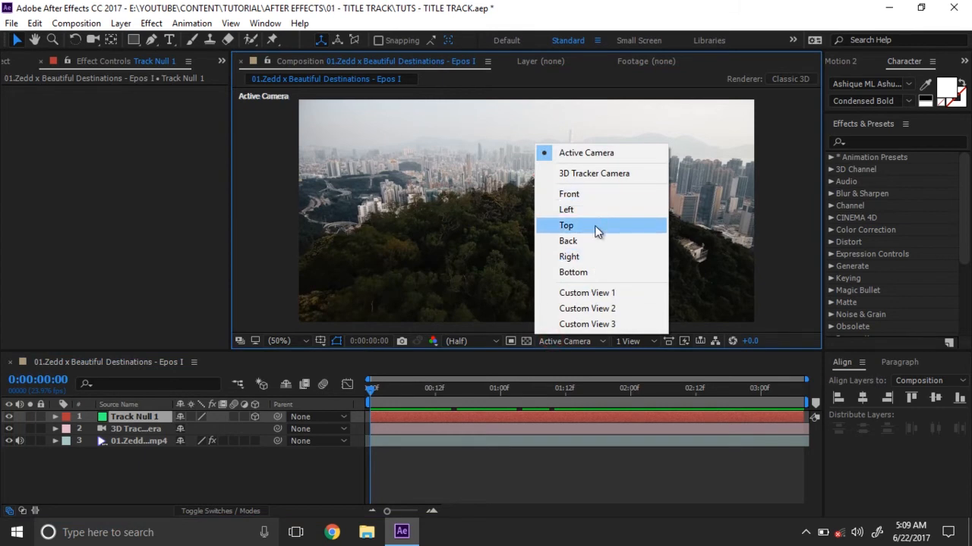
left_click(566, 224)
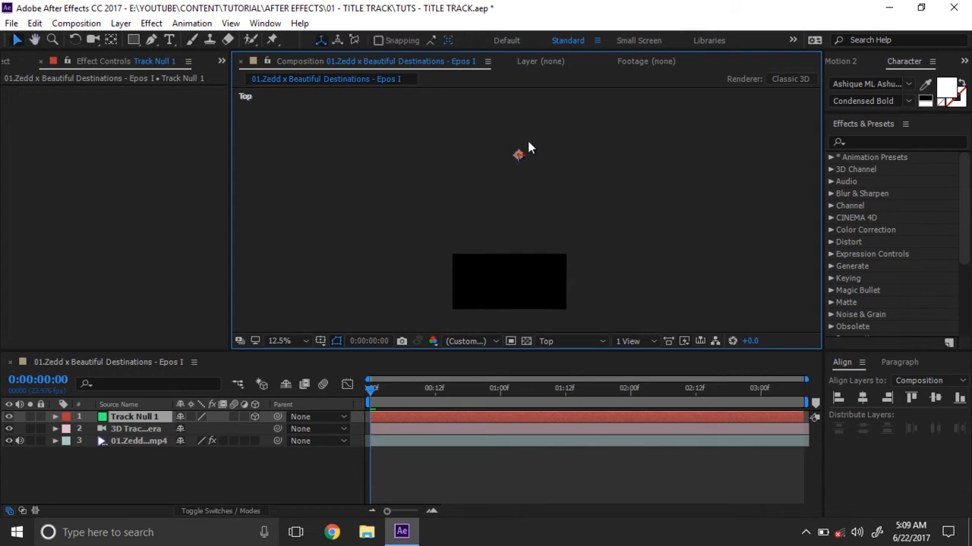
left_click_drag(519, 281, 525, 209)
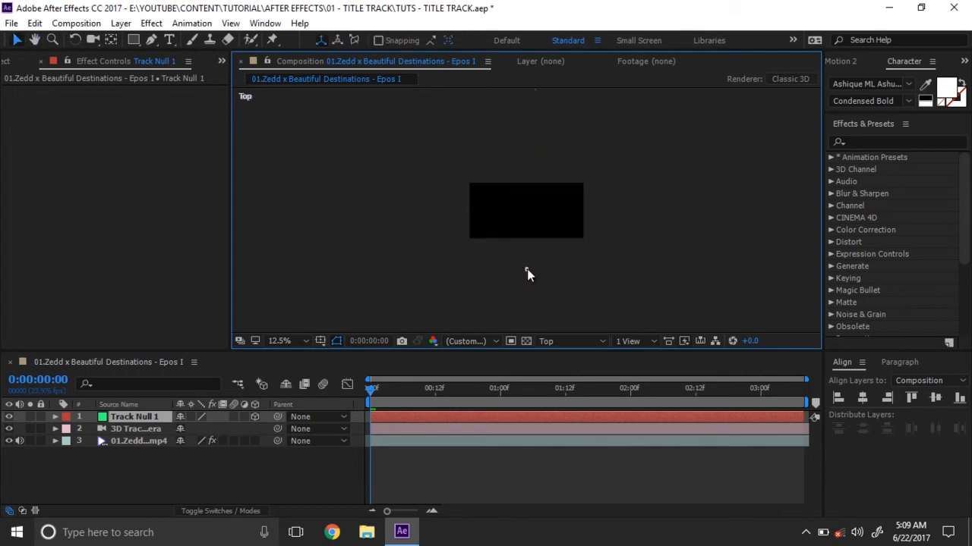
left_click(554, 340)
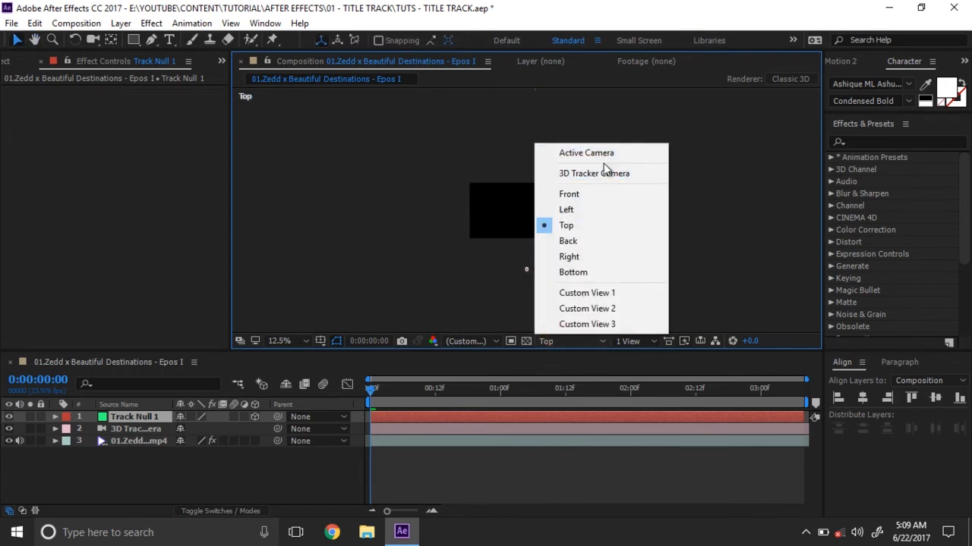
left_click(586, 151)
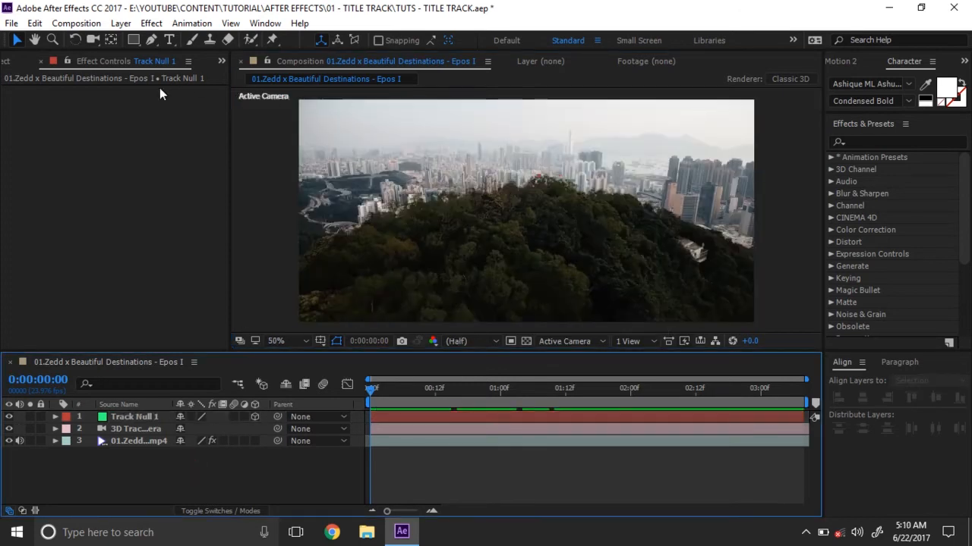
- Add the logo from the Project panel as the top layer and scale it to about 26%
left_click(21, 60)
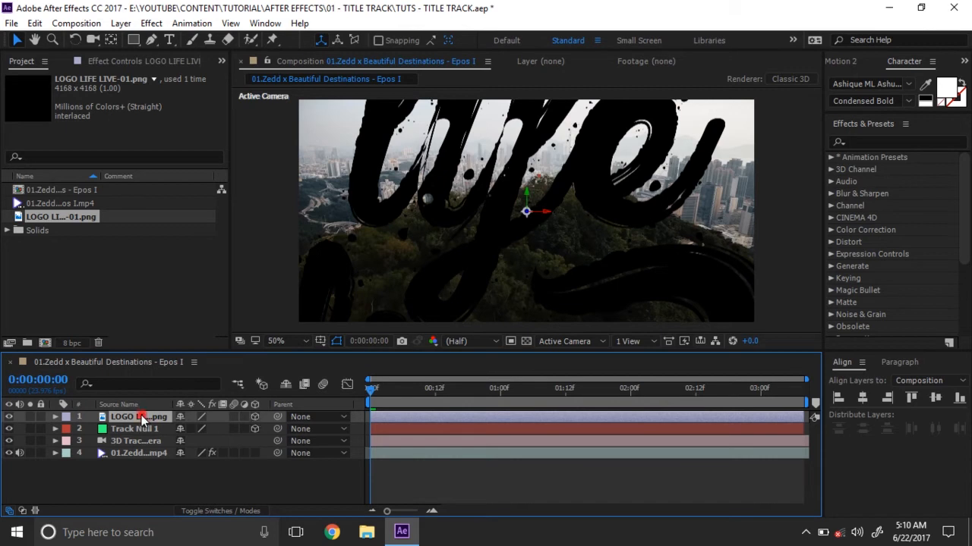
left_click(55, 416)
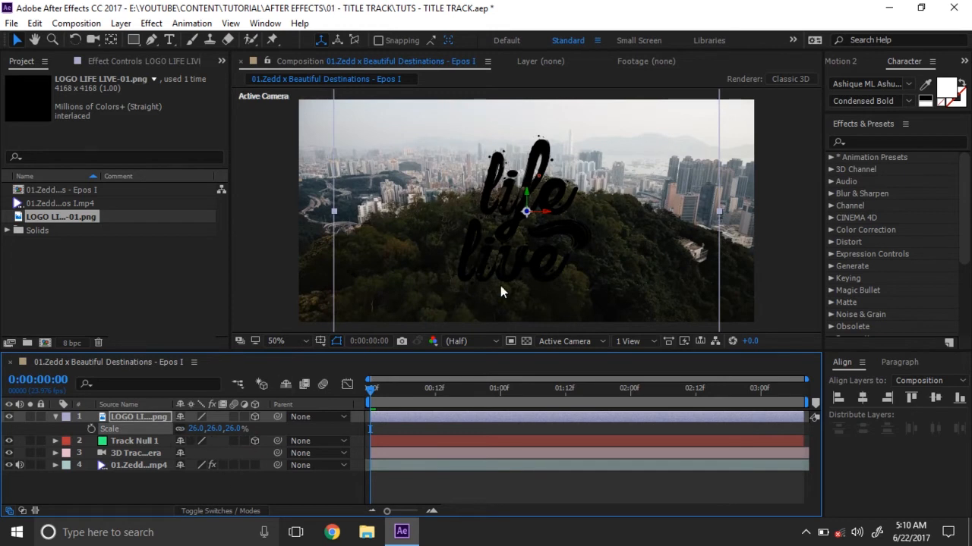
- In Top view drag the logo back along Z to the hill's depth, then check it in Front view
left_click(565, 340)
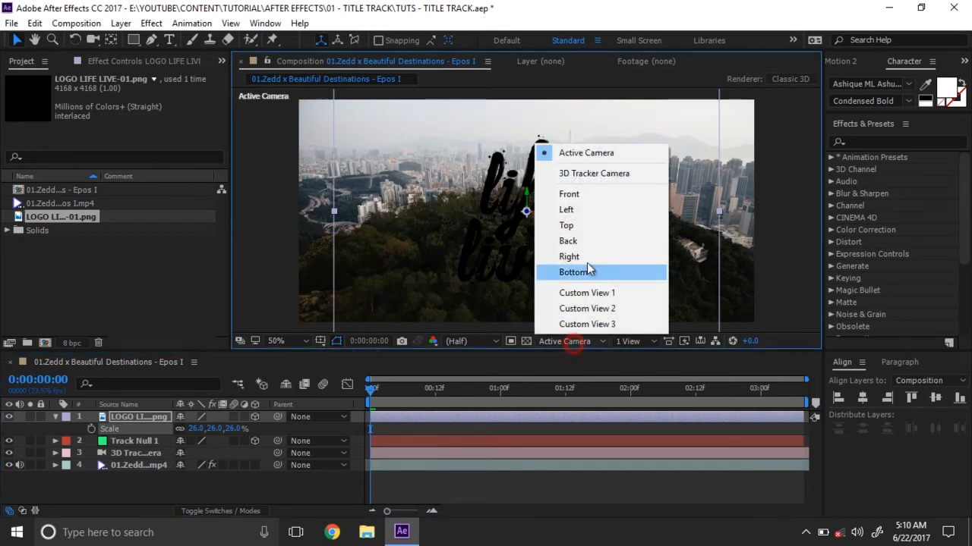
left_click(565, 225)
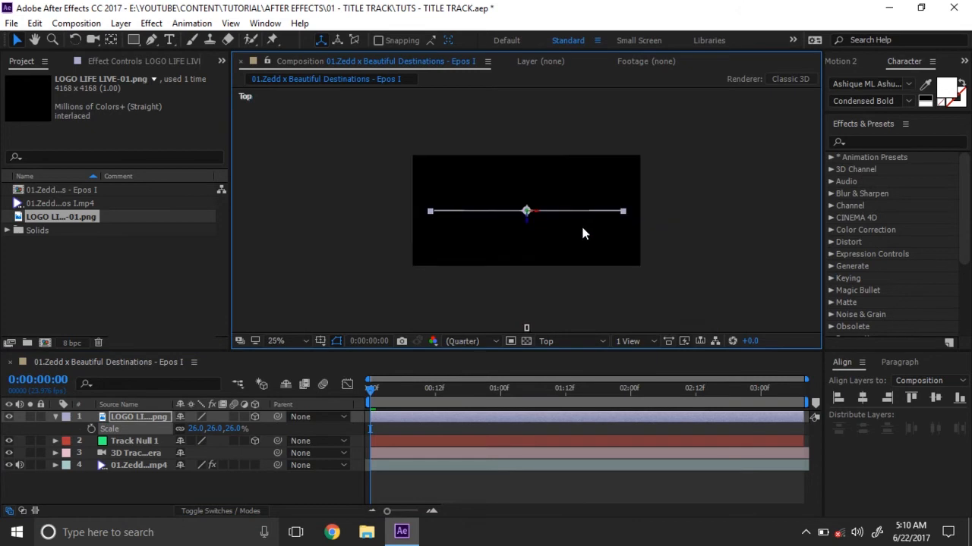
left_click(276, 340)
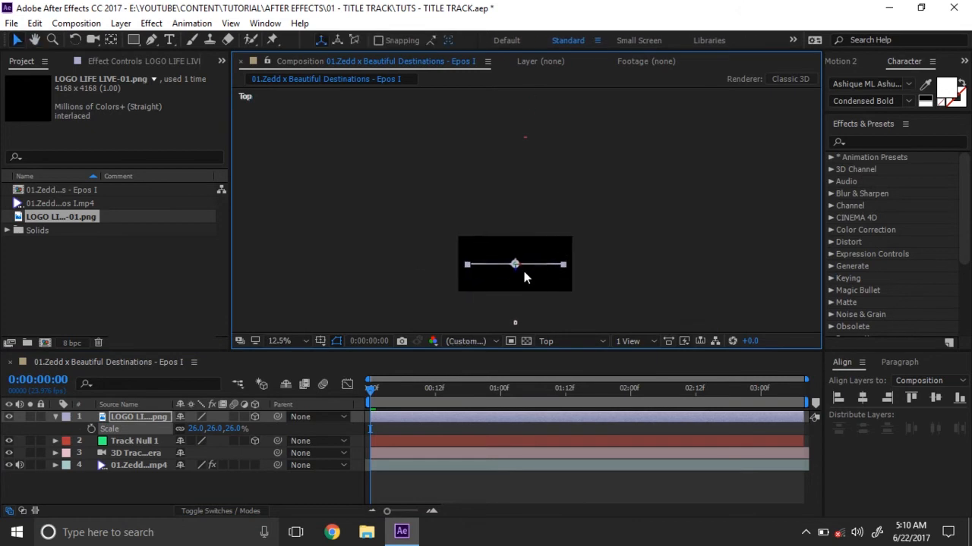
left_click_drag(515, 264, 514, 138)
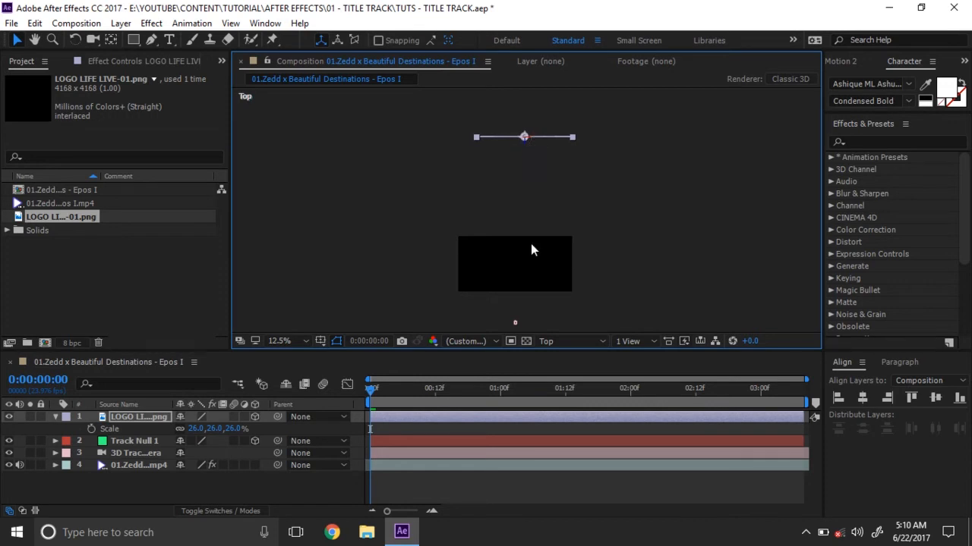
left_click(547, 340)
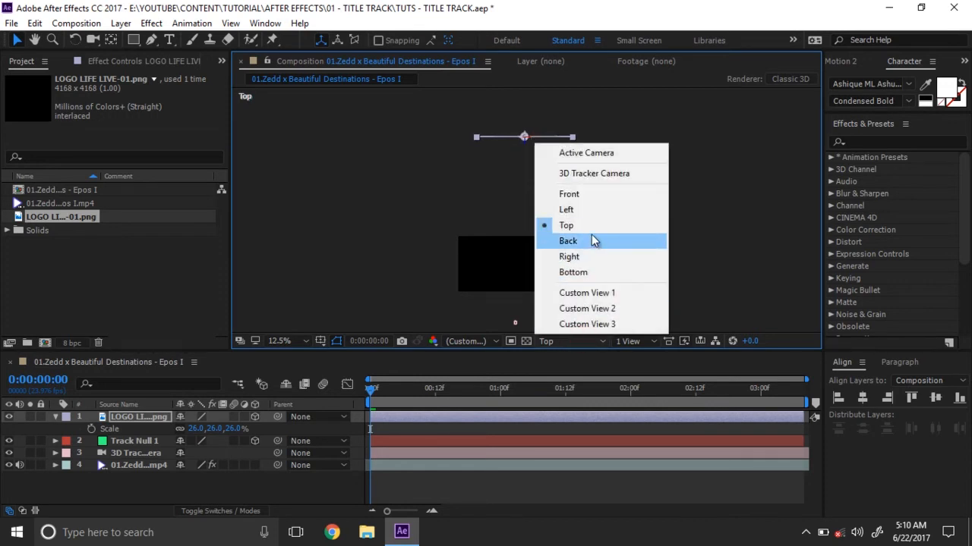
left_click(568, 194)
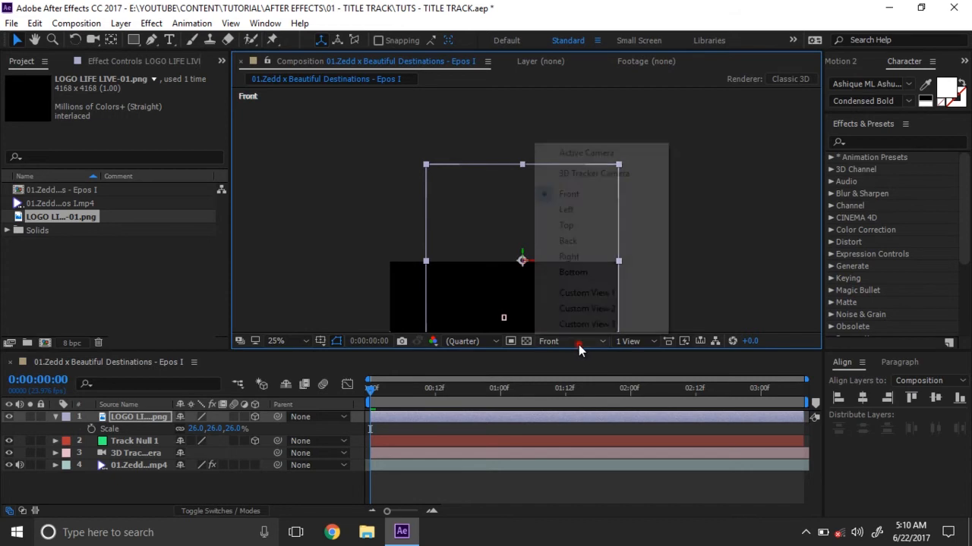
mouse_move(578, 152)
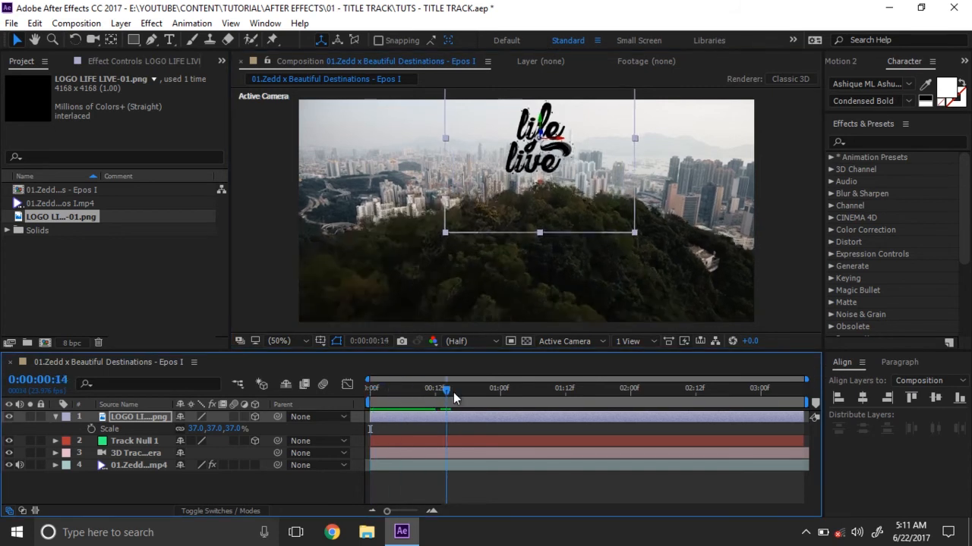
- Scrub the timeline to check the 25% logo stays tracked over the hill
left_click_drag(446, 389, 798, 388)
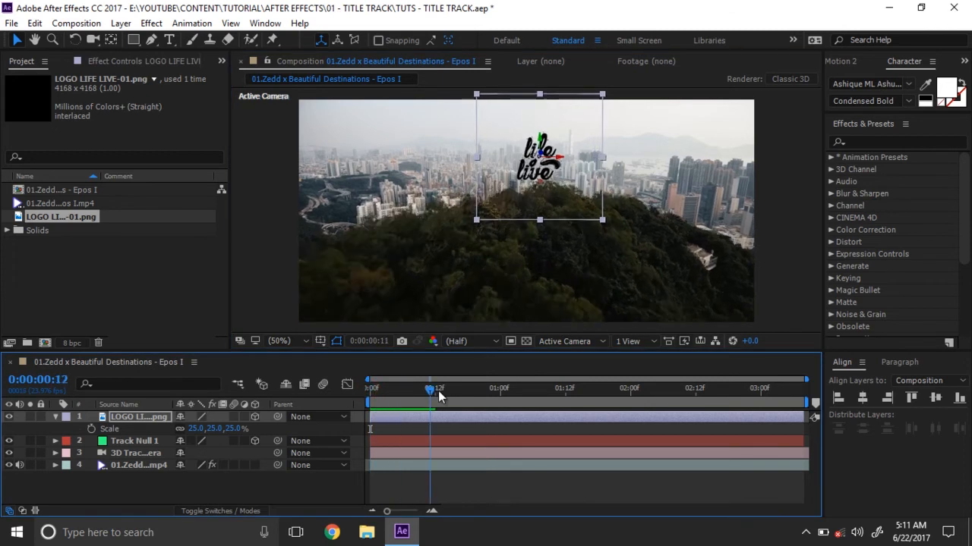
left_click_drag(431, 388, 782, 388)
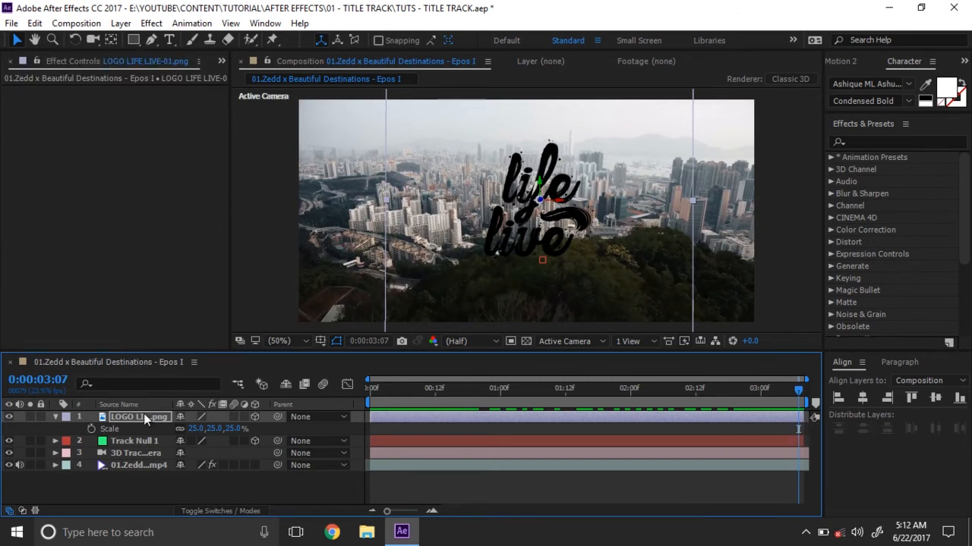
- Add a Generate > Fill effect to the logo with colour white (FFFFFF)
left_click(152, 23)
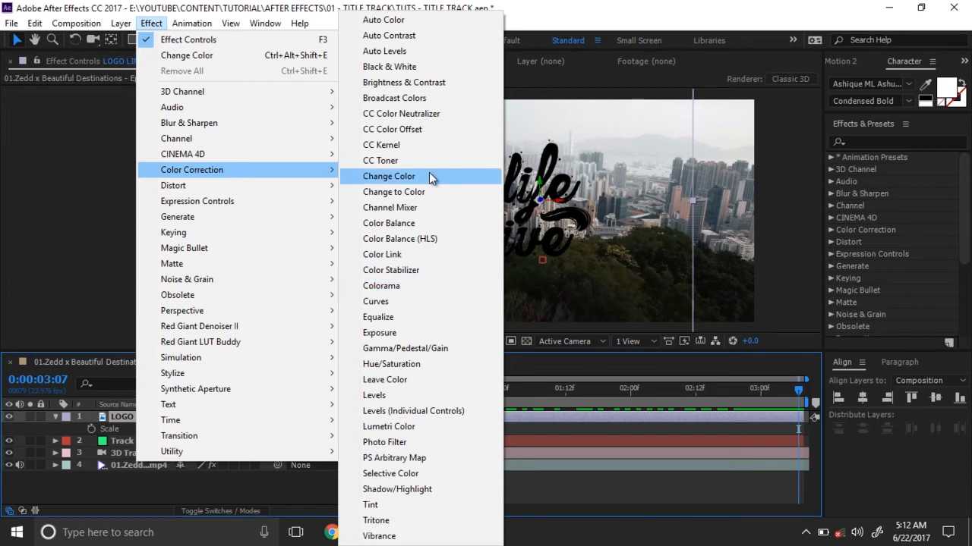
mouse_move(431, 286)
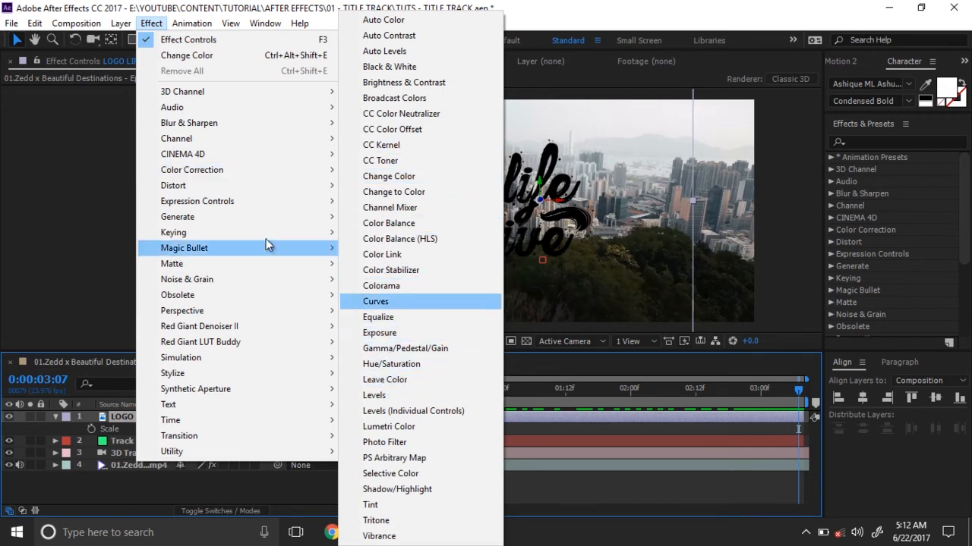
mouse_move(178, 216)
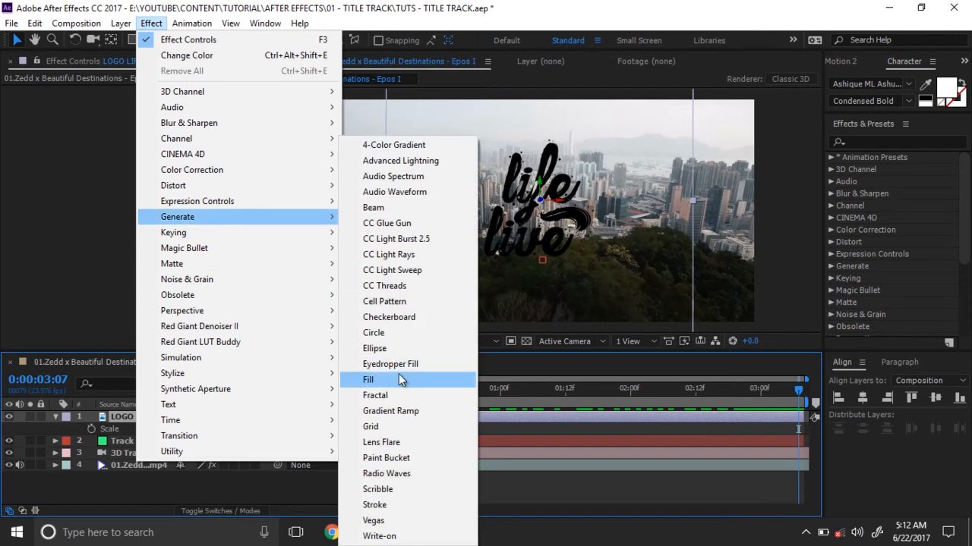
left_click(368, 379)
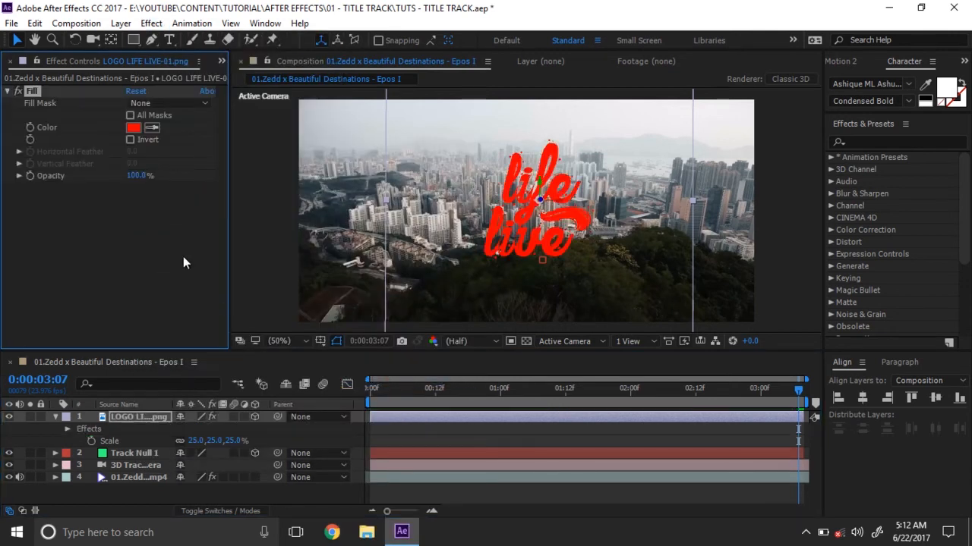
left_click(133, 127)
type("FFFFFF")
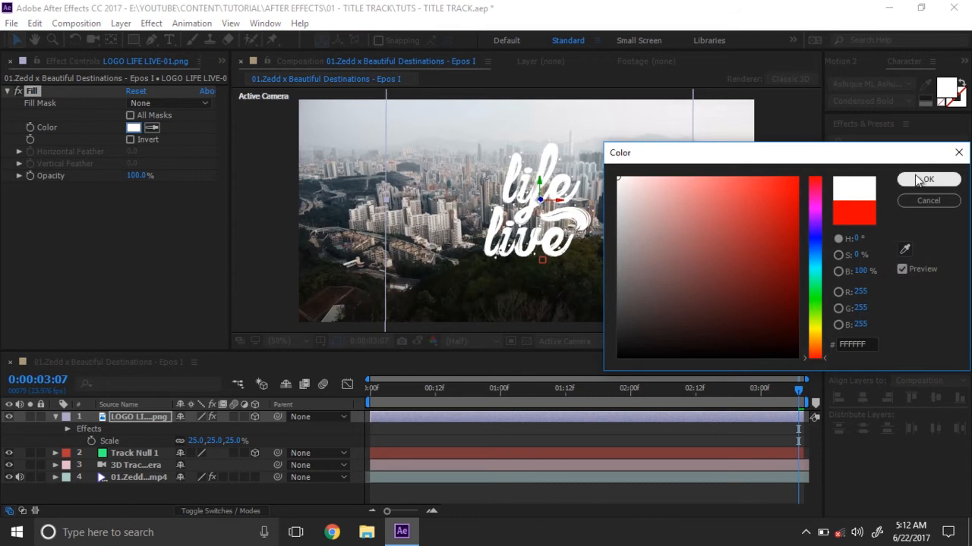
left_click(927, 179)
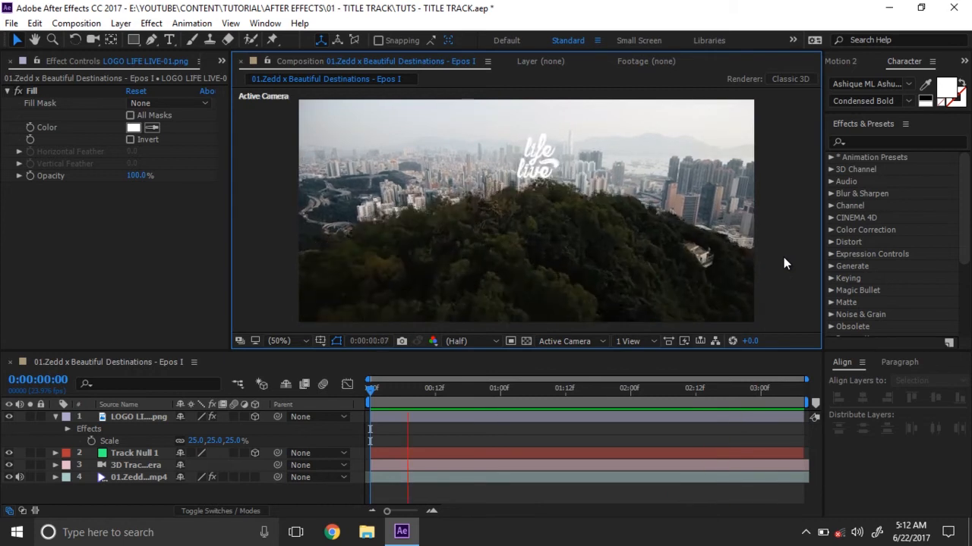
- Stop the preview at 3:07 and switch the viewer to Top view
left_click(668, 388)
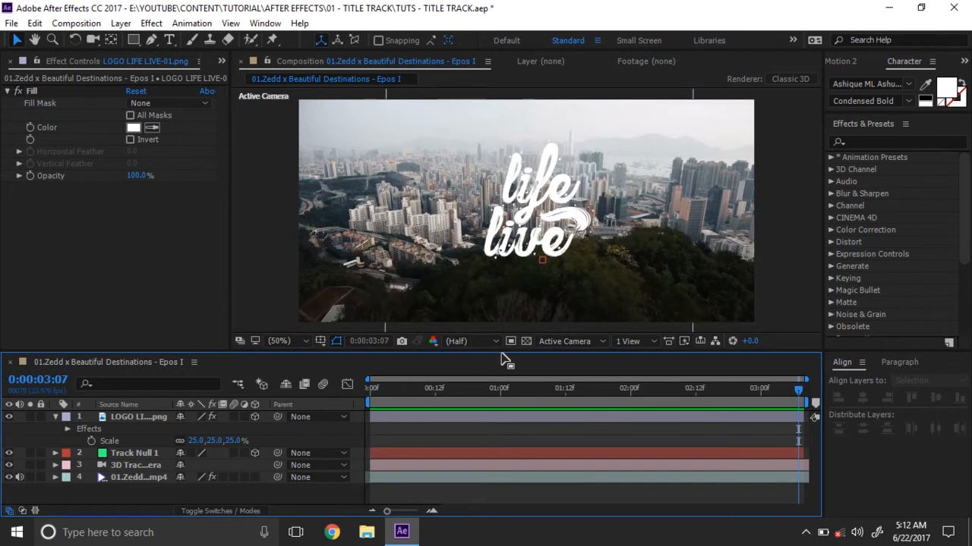
left_click(564, 340)
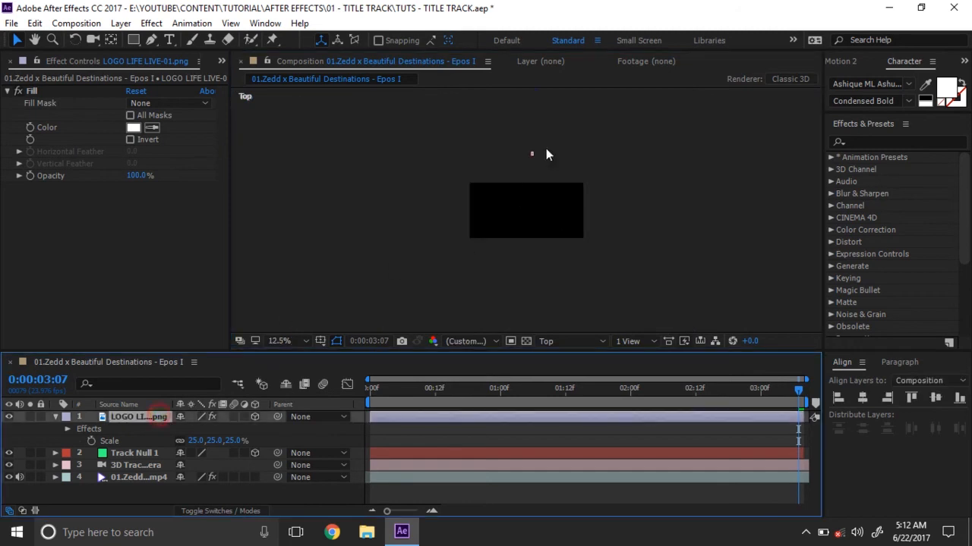
mouse_move(550, 170)
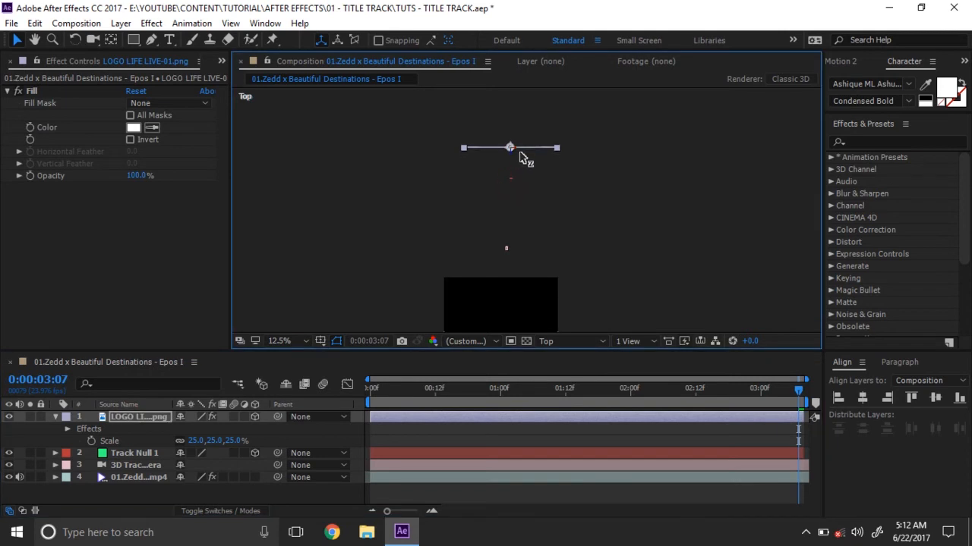
- Return to Active Camera at 50% zoom, scale the logo to 33% and scrub to verify the track
left_click(550, 340)
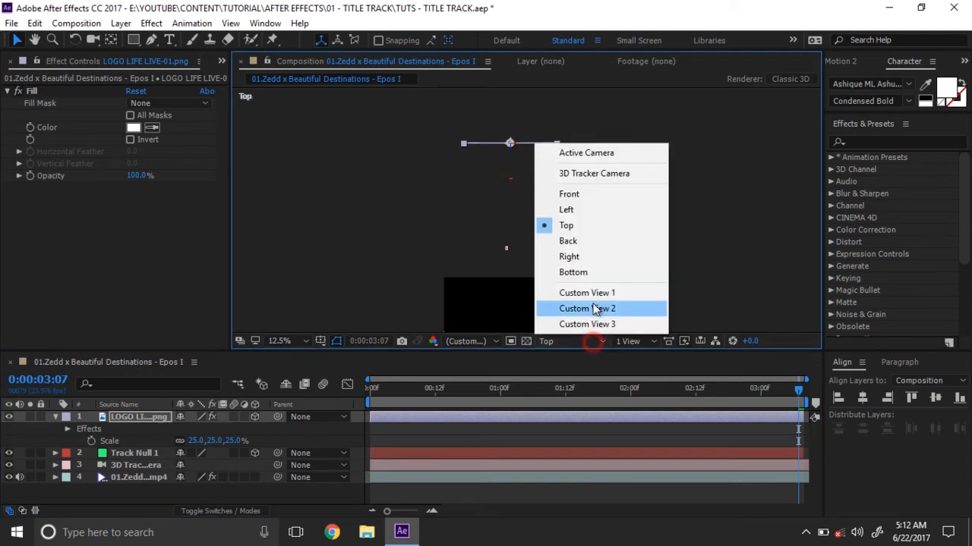
mouse_move(586, 151)
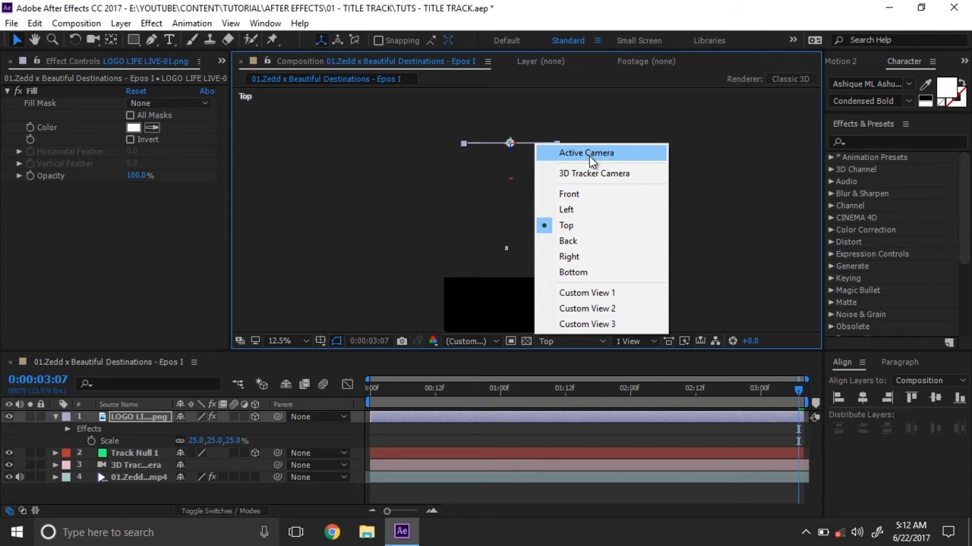
left_click(586, 152)
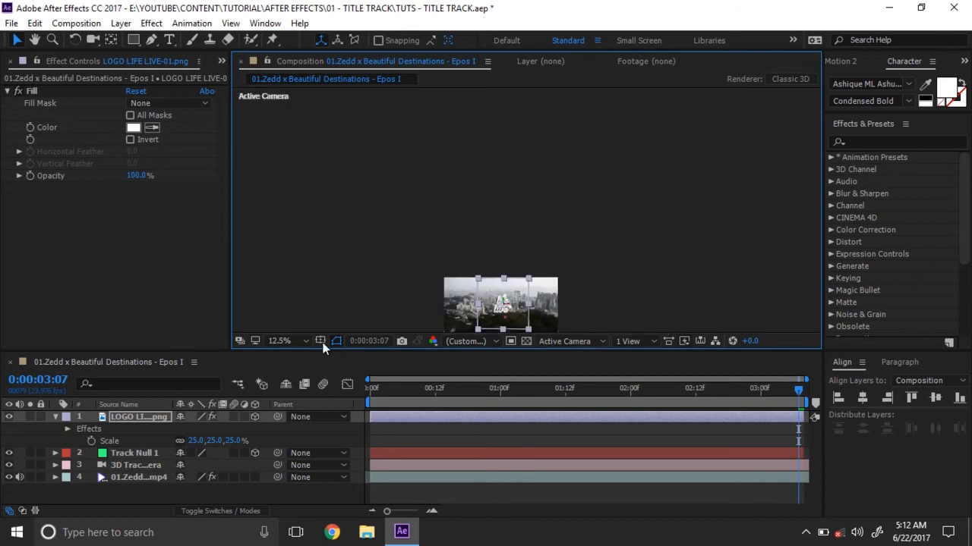
left_click(279, 340)
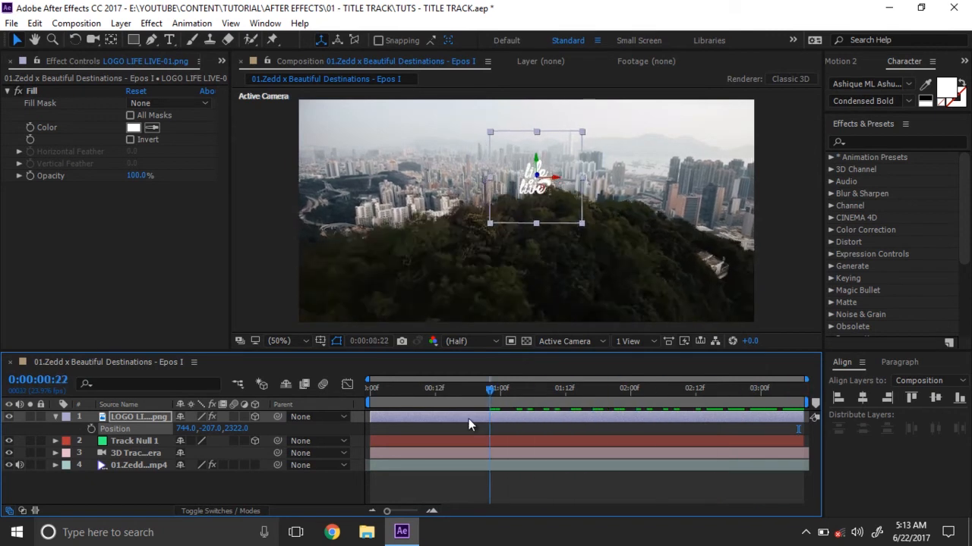
left_click_drag(489, 389, 434, 389)
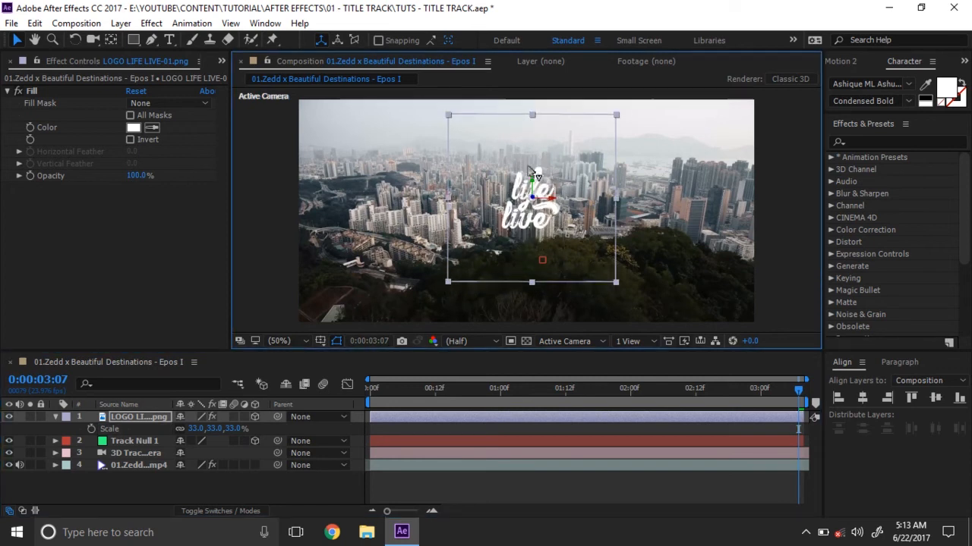
left_click_drag(799, 388, 782, 388)
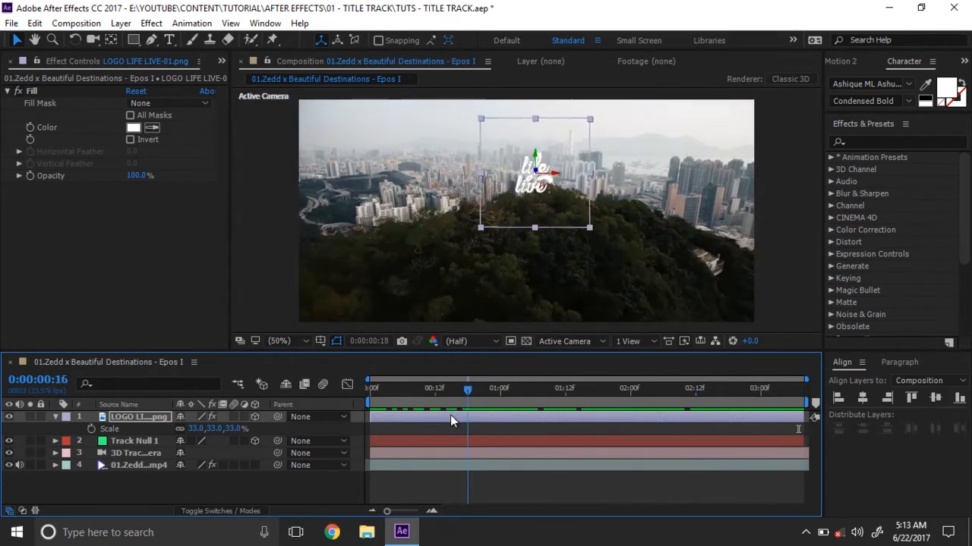
left_click(499, 389)
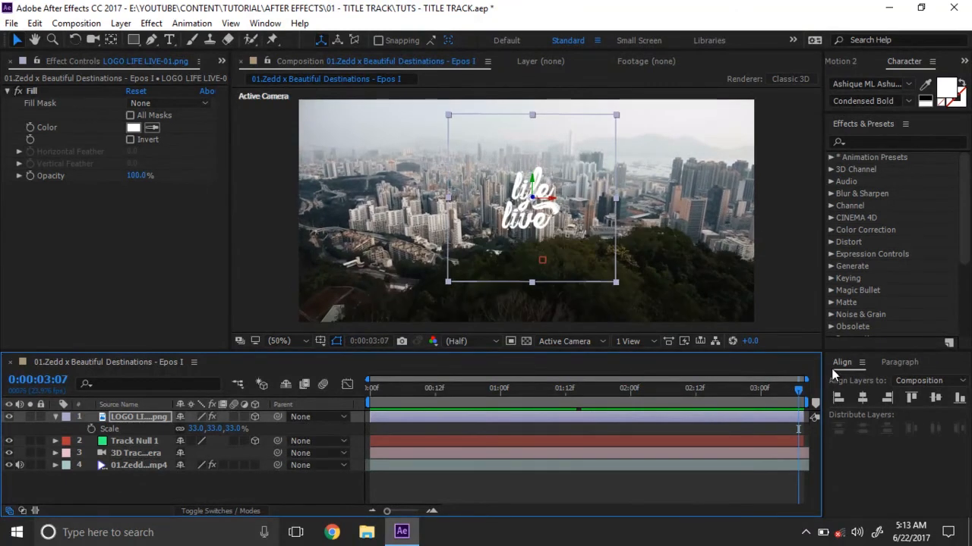
mouse_move(134, 434)
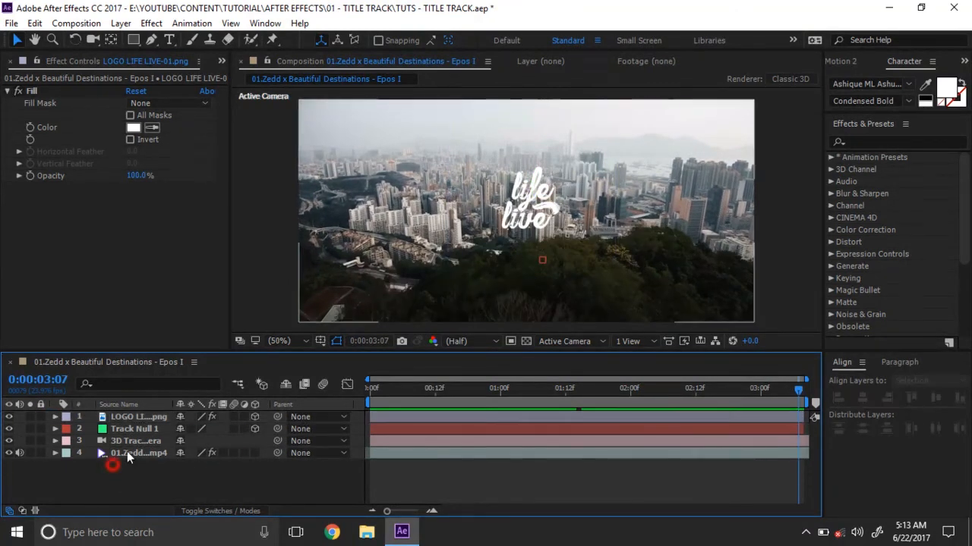
- Duplicate the city footage layer with Ctrl+D and move the copy directly beneath the logo
left_click(140, 453)
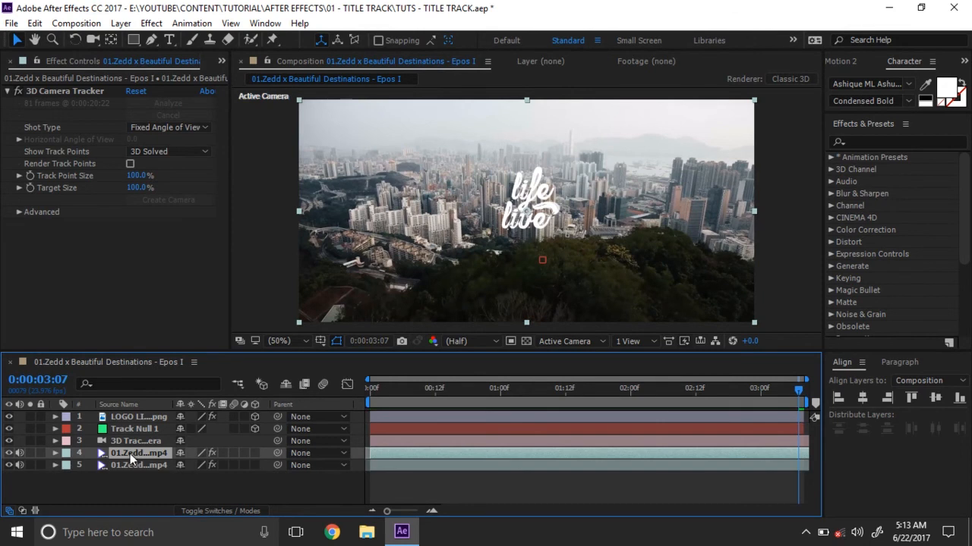
left_click(63, 91)
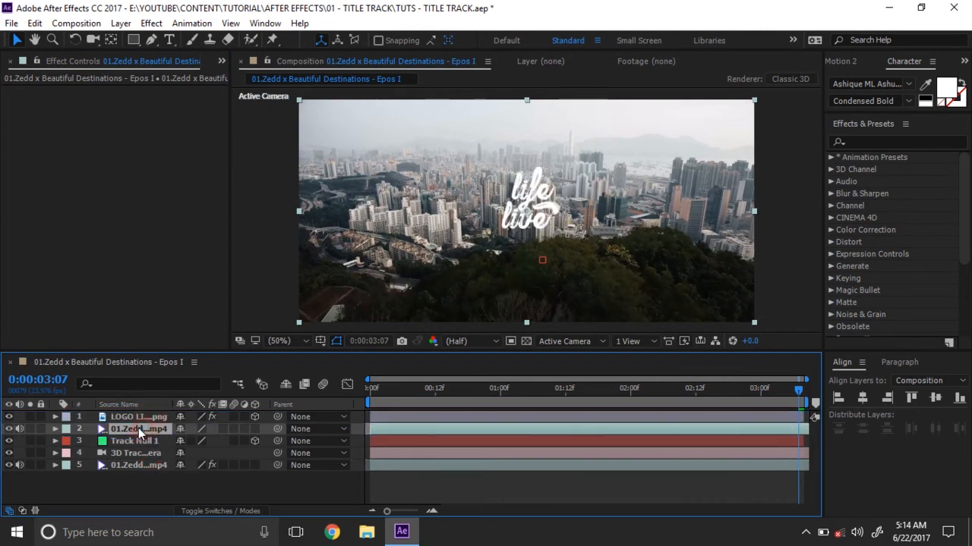
left_click(151, 23)
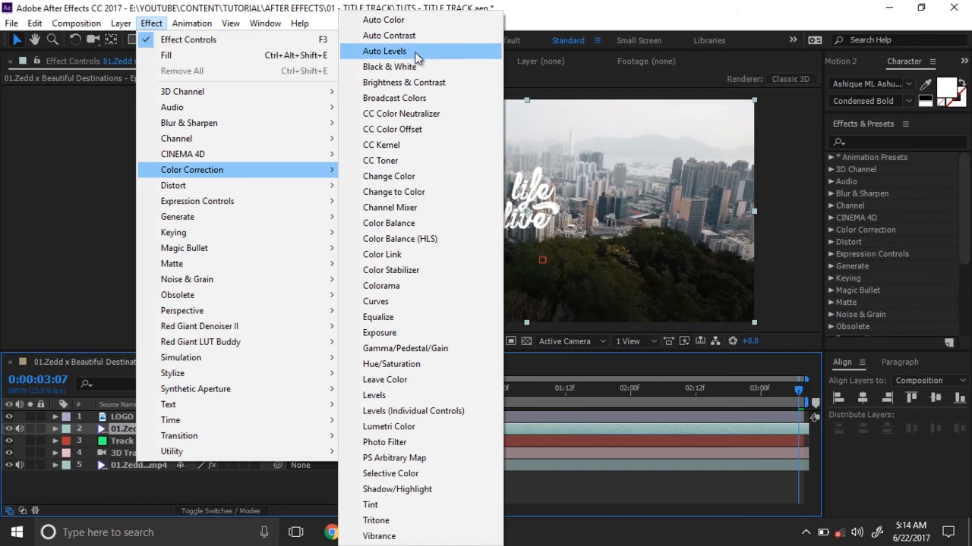
mouse_move(413, 270)
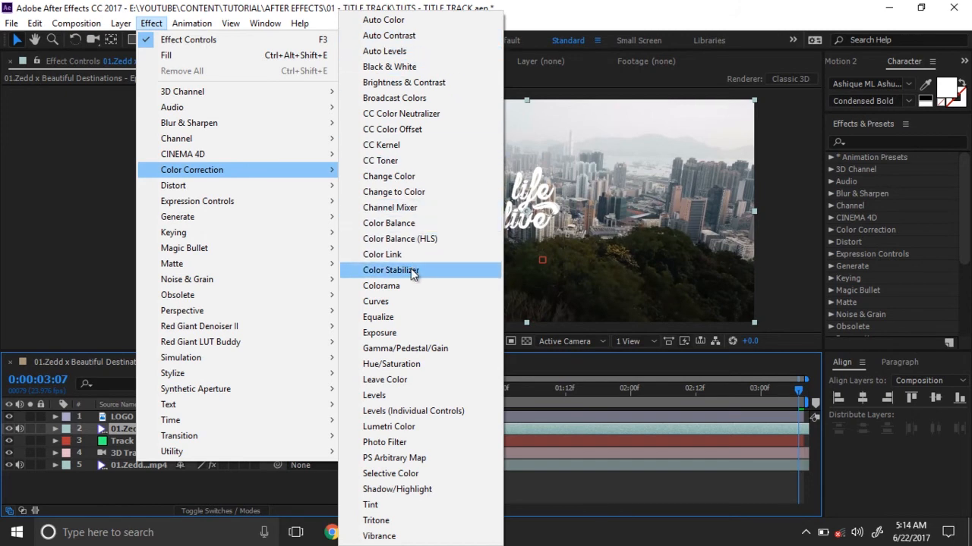
mouse_move(413, 301)
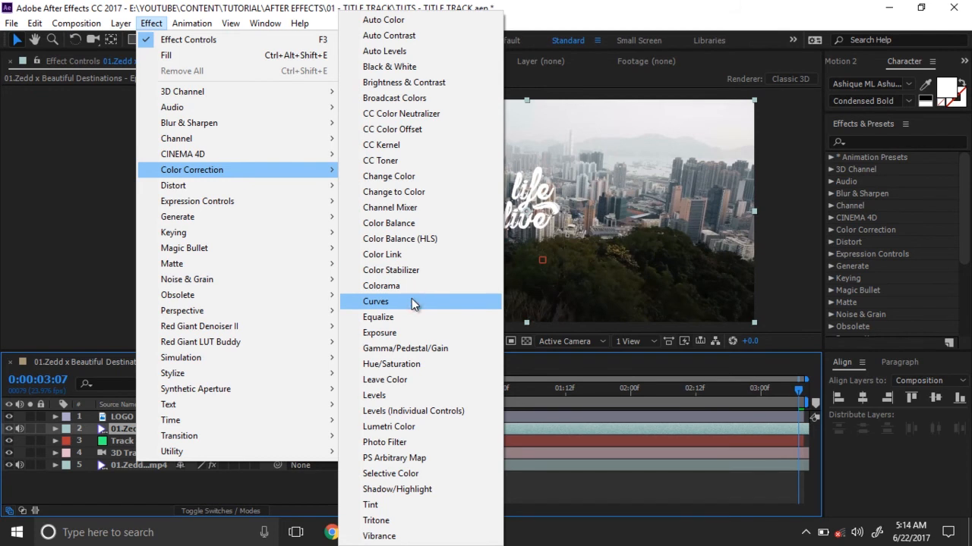
mouse_move(402, 395)
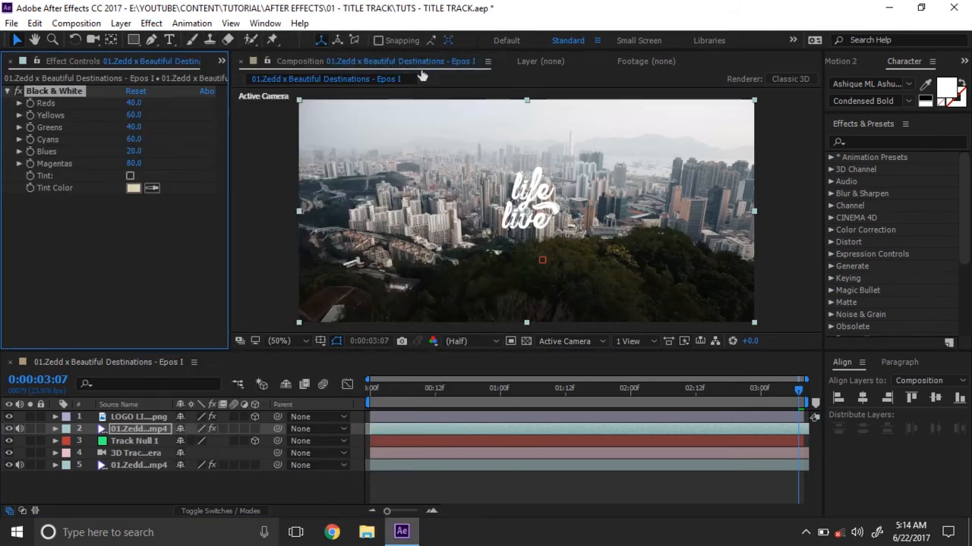
- Scrub Reds and Yellows down and raise Cyans so city and sky lighten, trees darken
left_click_drag(134, 103, 140, 104)
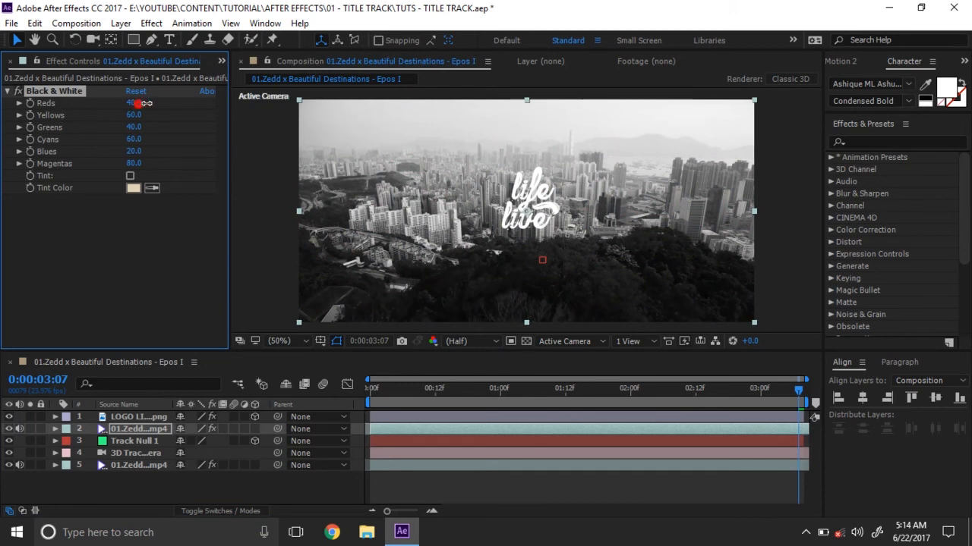
left_click_drag(140, 103, 46, 103)
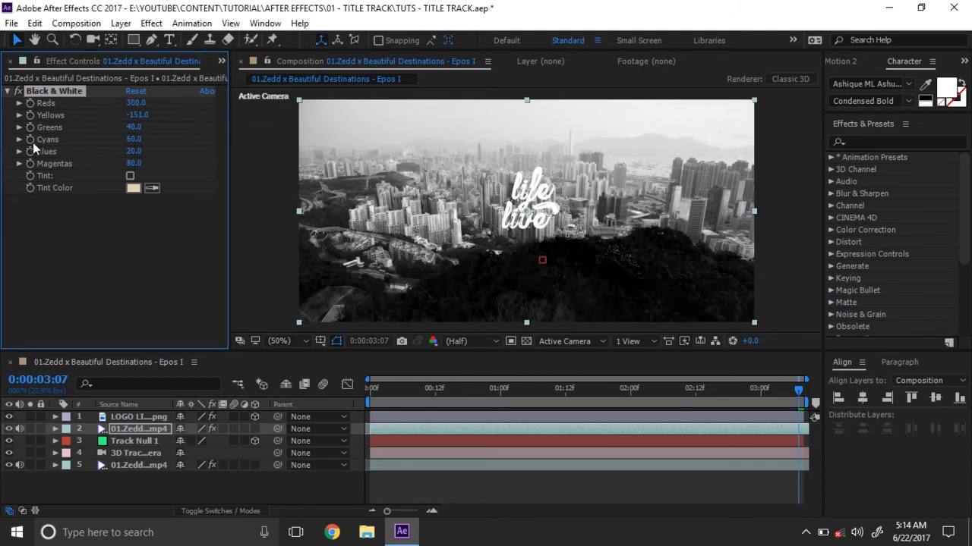
left_click_drag(136, 115, 159, 129)
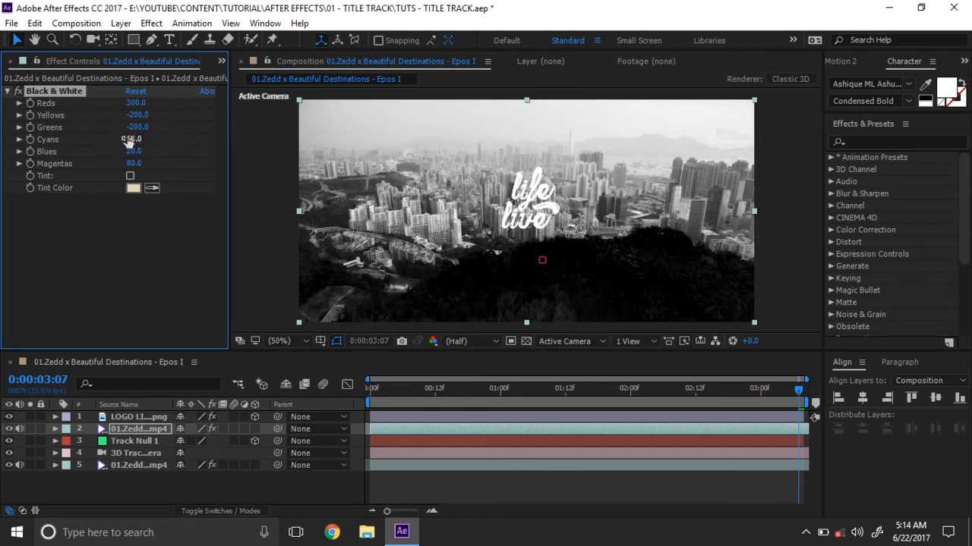
left_click_drag(131, 140, 131, 139)
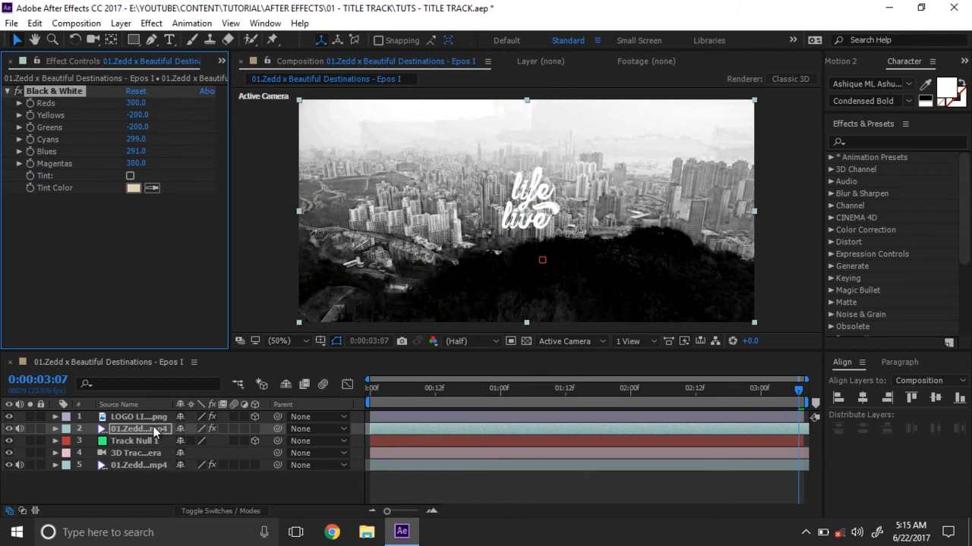
- Add Brightness & Contrast from Color Correction, brightness 150 and contrast 100
right_click(137, 428)
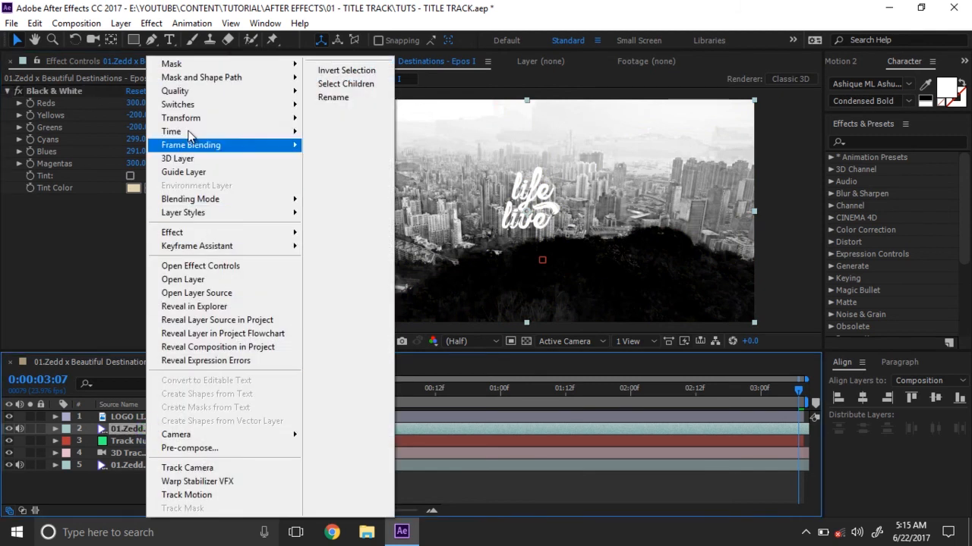
left_click(151, 23)
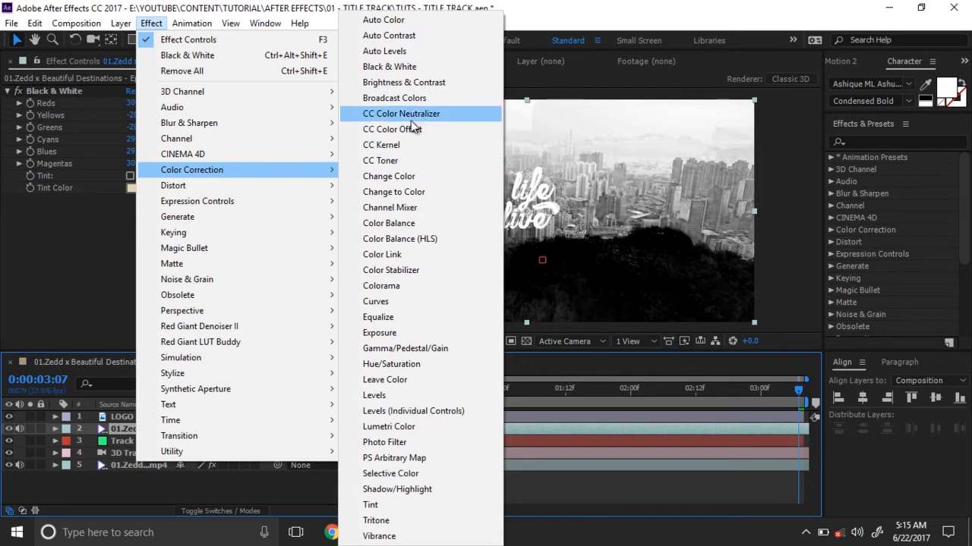
mouse_move(389, 66)
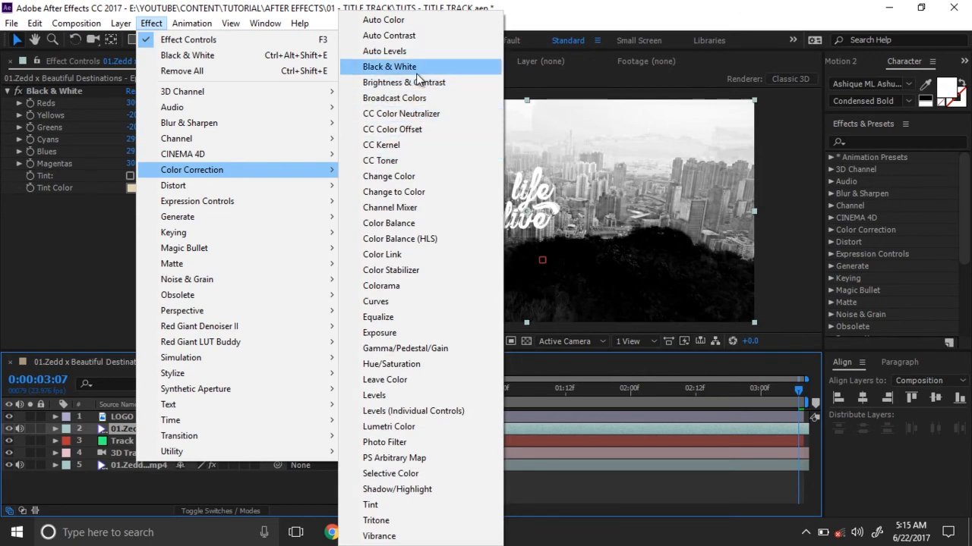
left_click(404, 82)
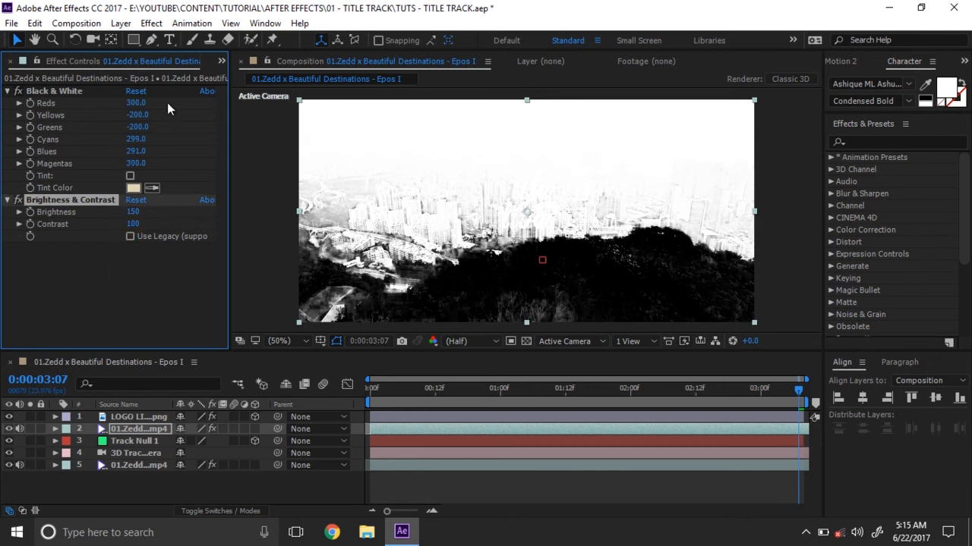
- Add Levels with input black 65 and input white 164 for a stark matte
left_click(152, 23)
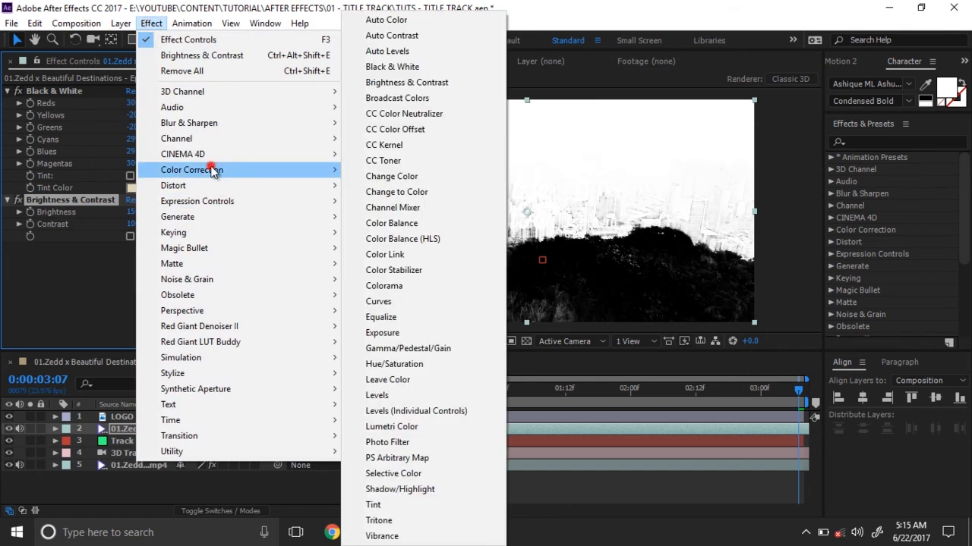
mouse_move(403, 395)
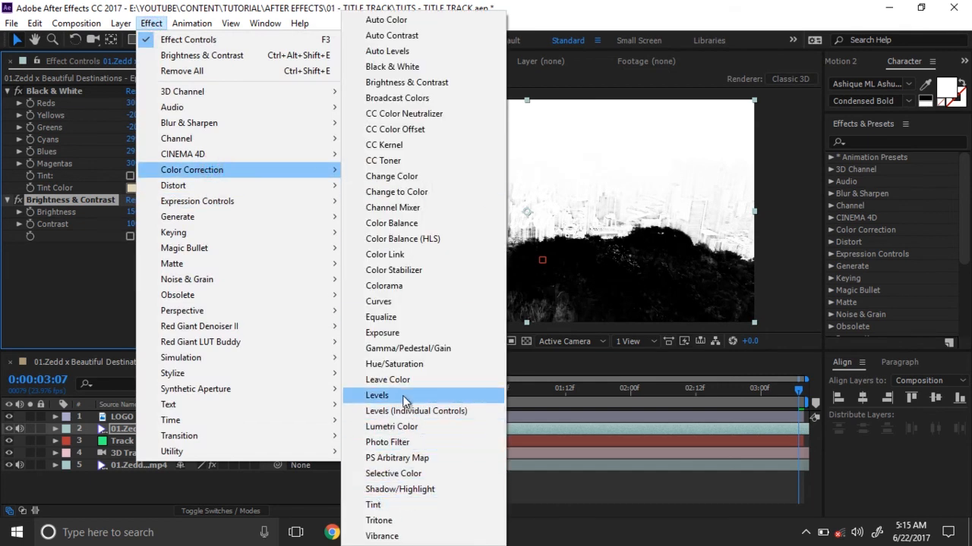
left_click(376, 395)
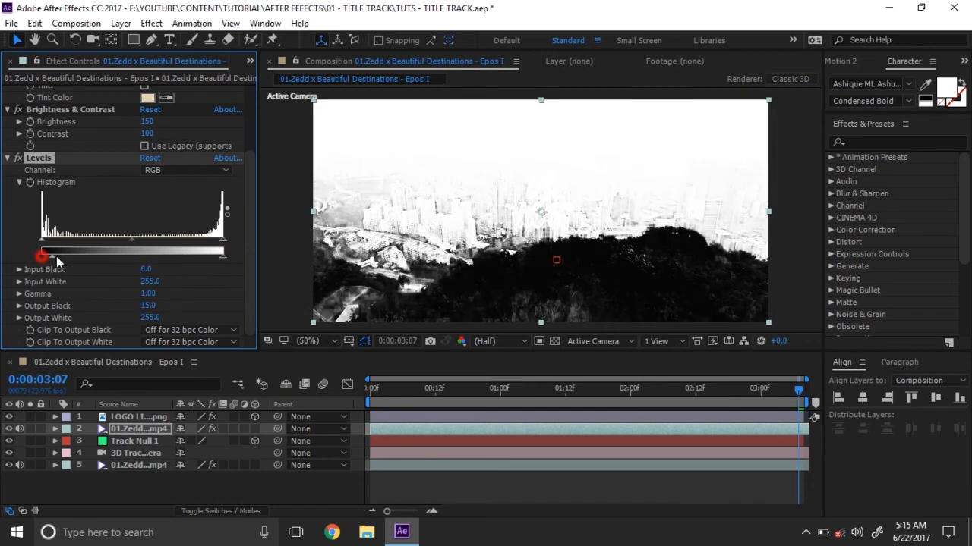
left_click_drag(43, 255, 27, 255)
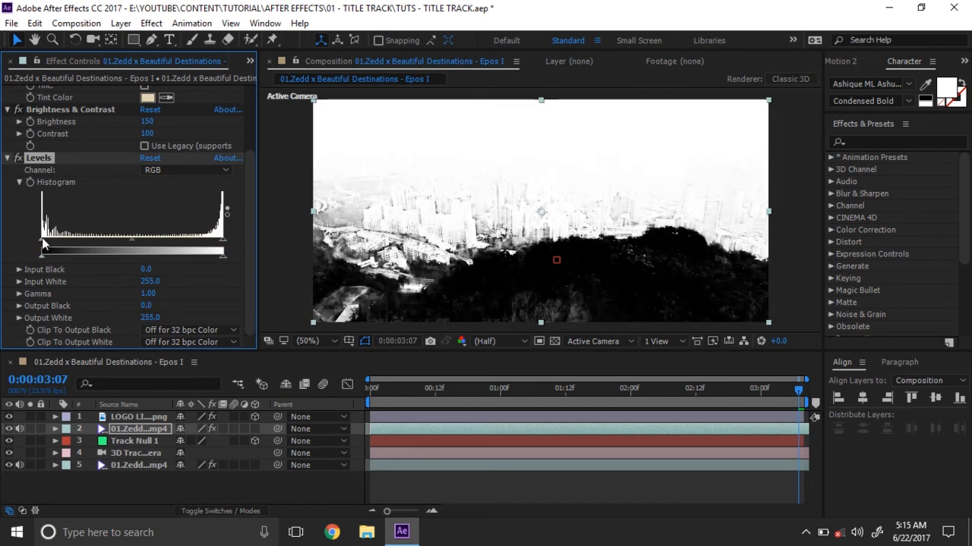
left_click_drag(42, 255, 91, 256)
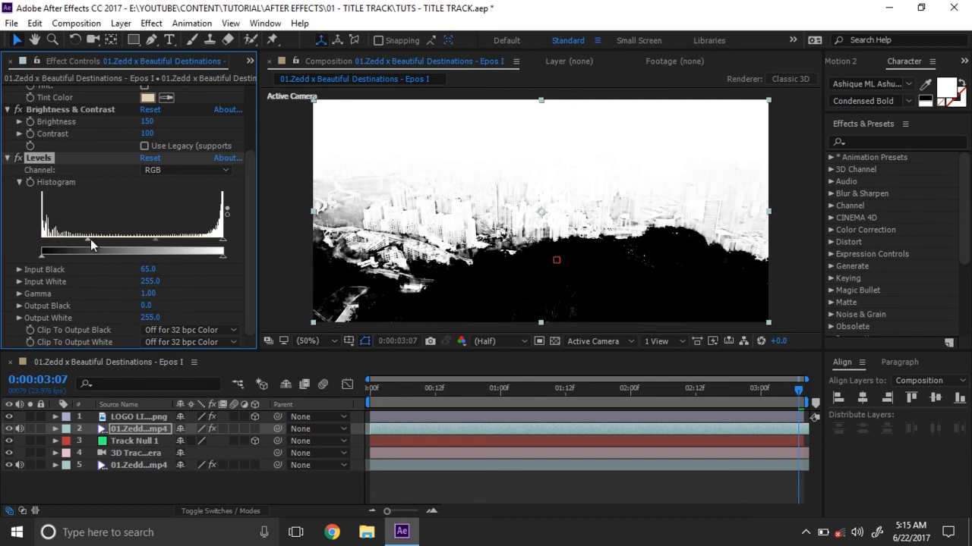
left_click_drag(221, 255, 166, 255)
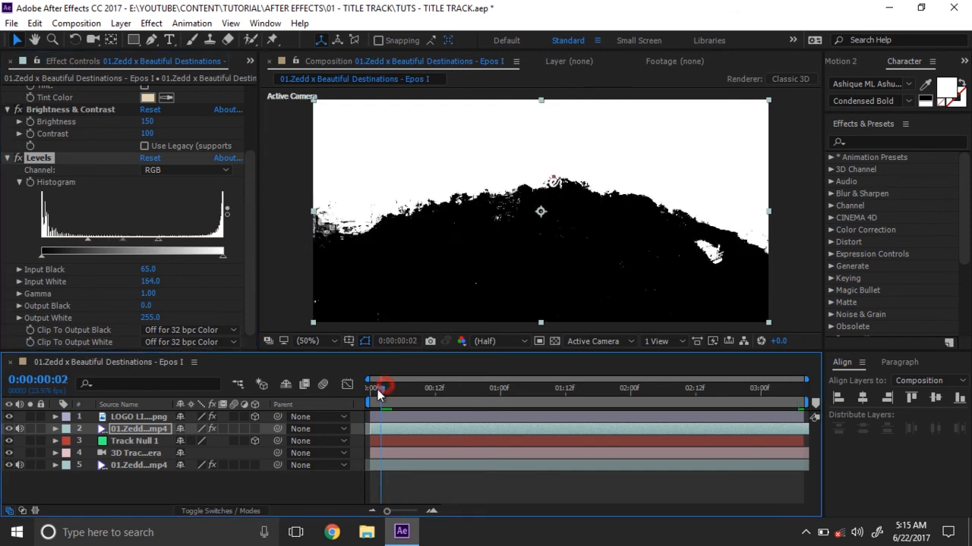
- Scrub the timeline near the clip start to check the matte
left_click_drag(383, 387, 677, 387)
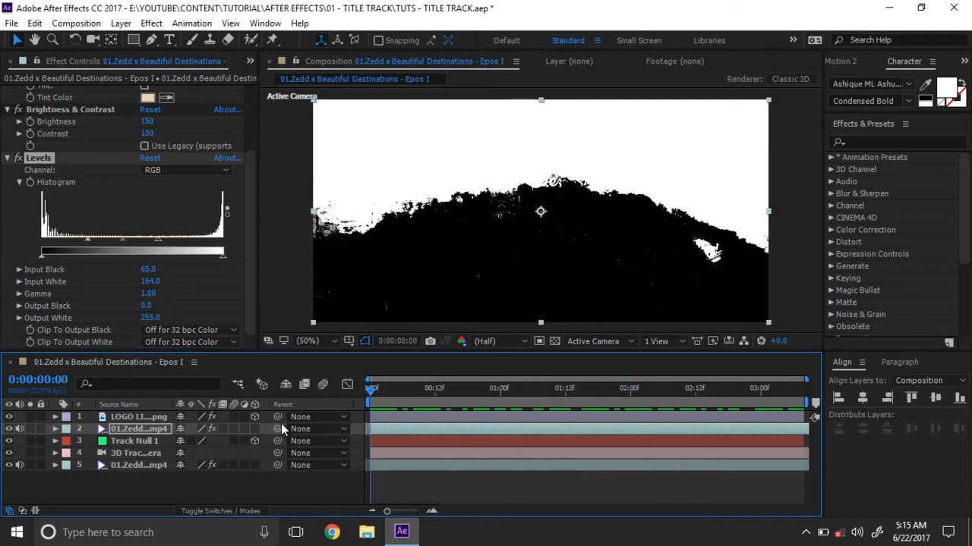
left_click(680, 388)
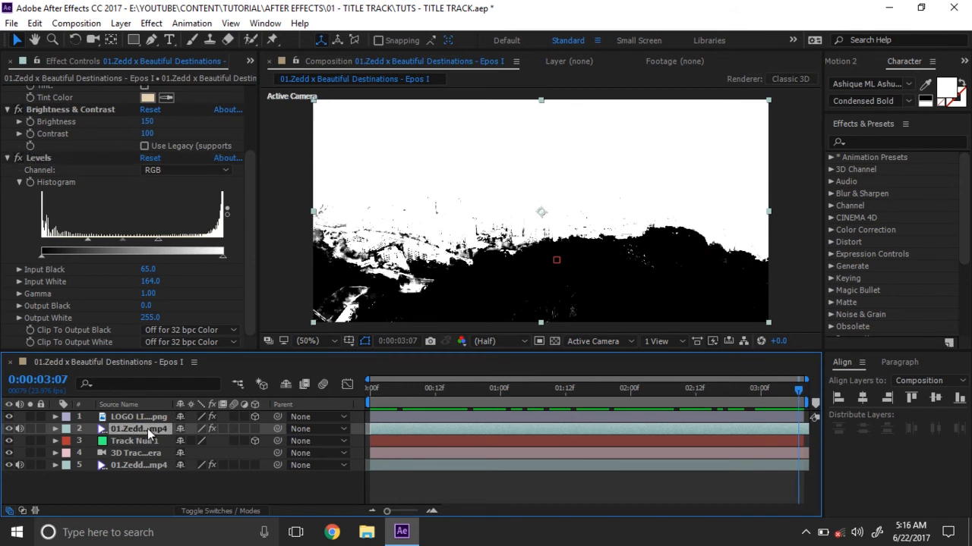
- Place the footage above LOGO and set the logo's TrkMat to Luma Matte
left_click(138, 428)
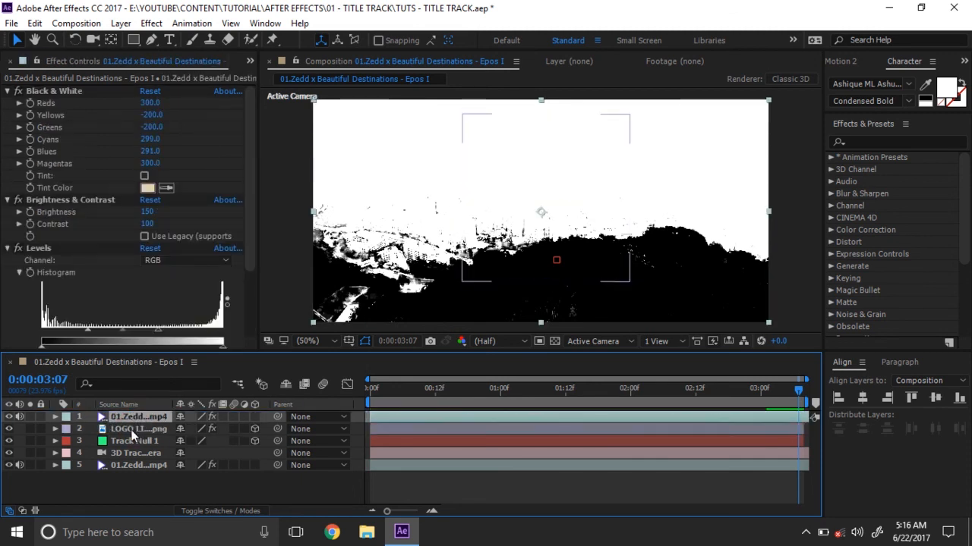
left_click(133, 428)
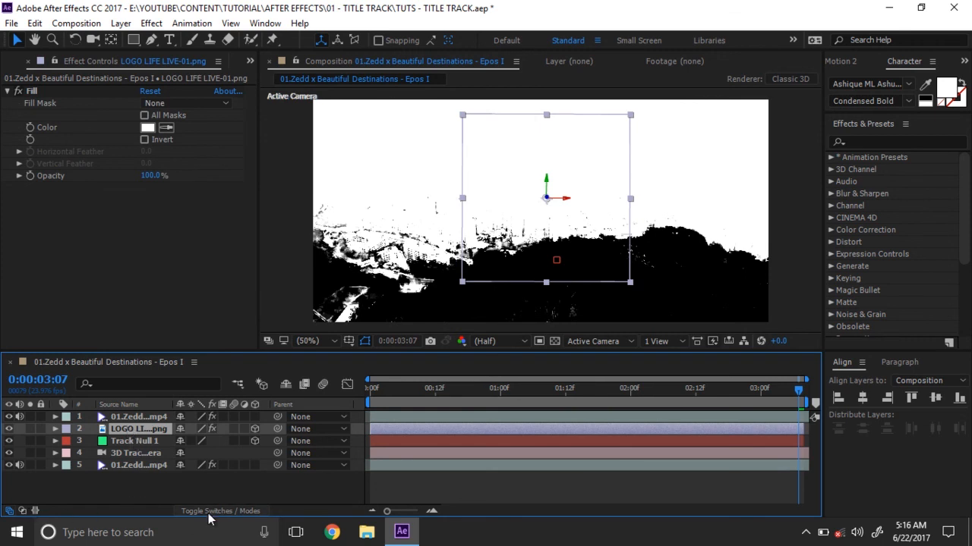
left_click(222, 510)
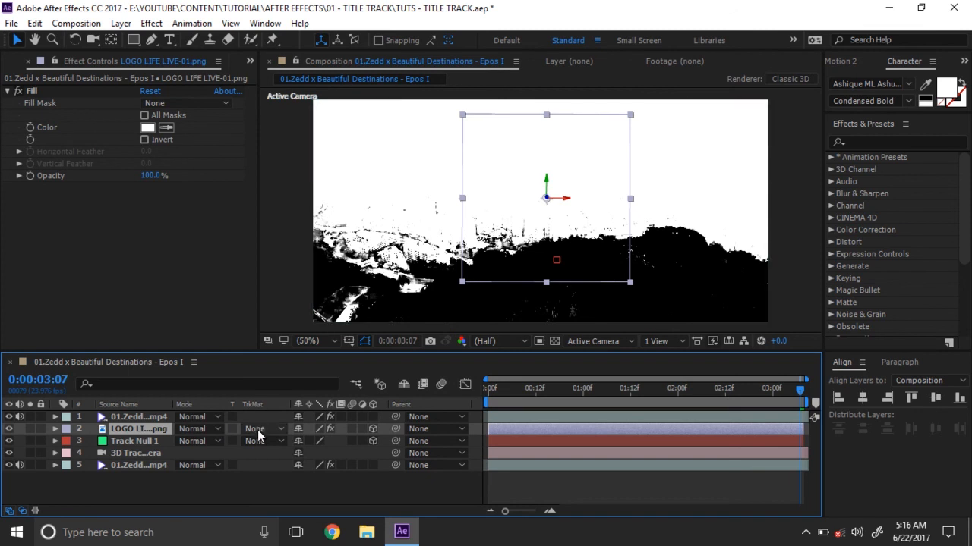
left_click(255, 428)
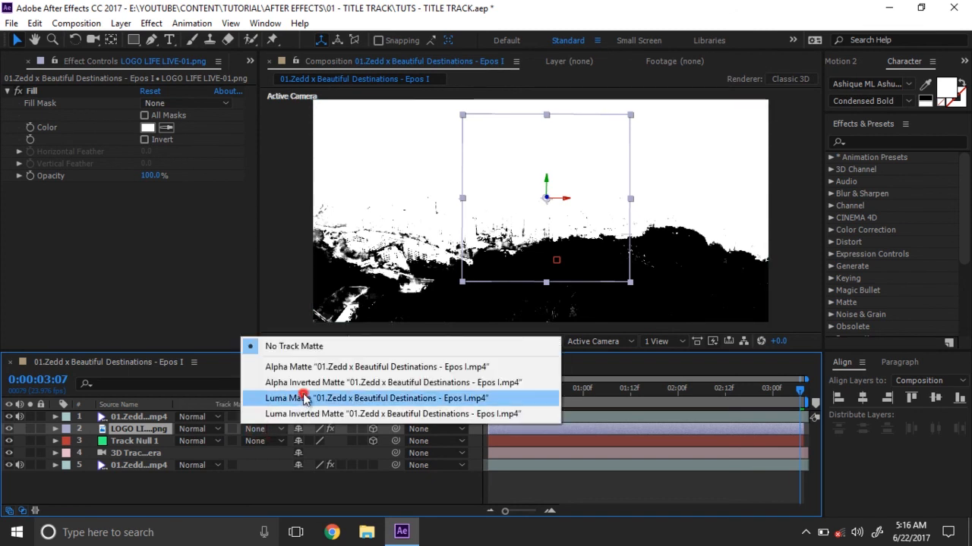
left_click(294, 398)
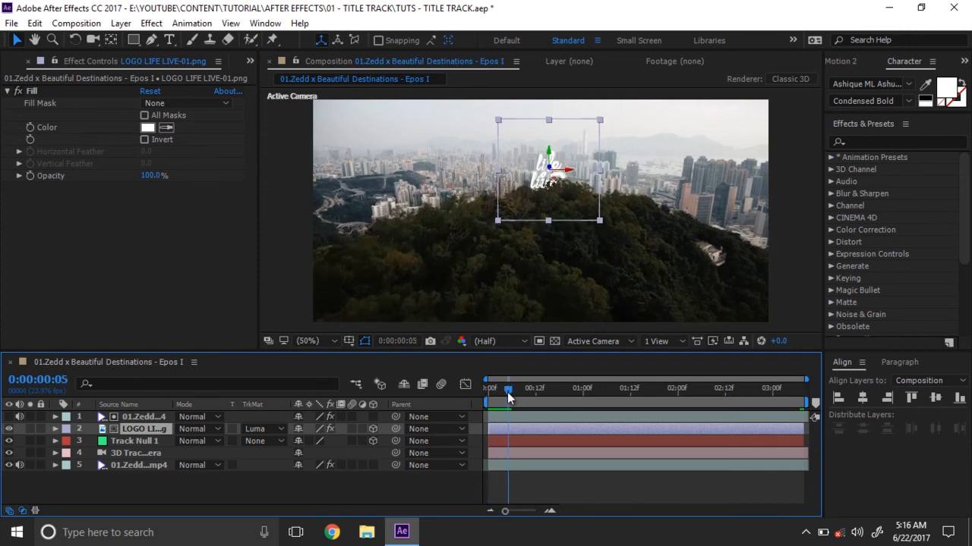
left_click_drag(507, 389, 676, 388)
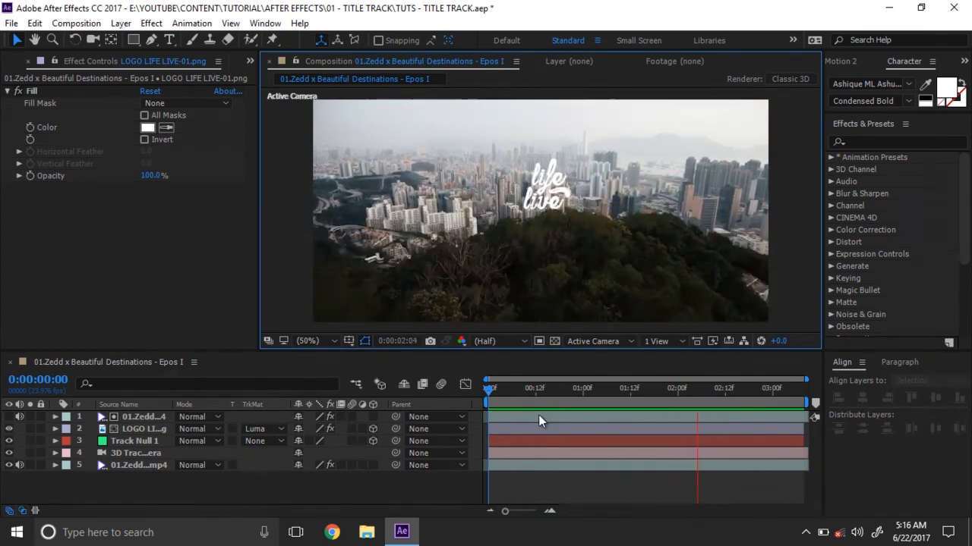
left_click(799, 389)
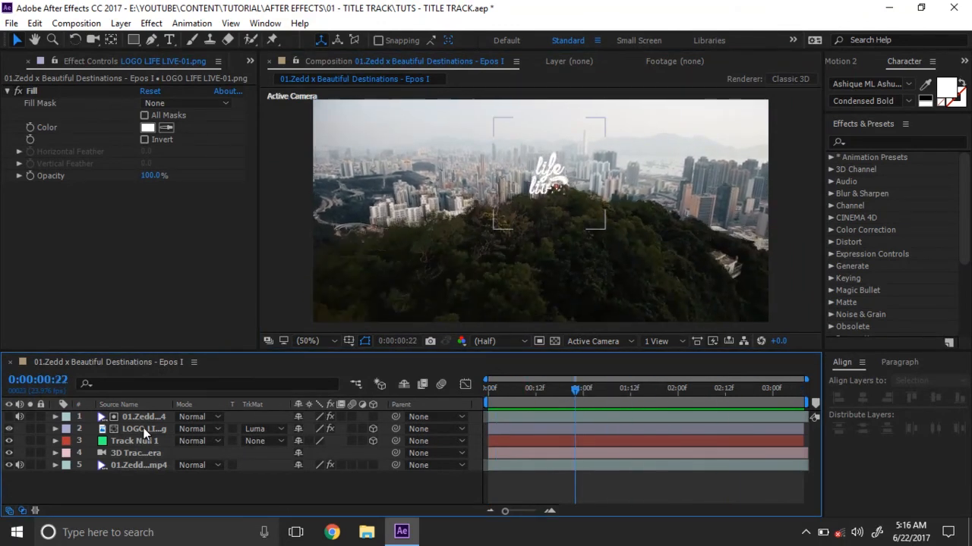
left_click(143, 428)
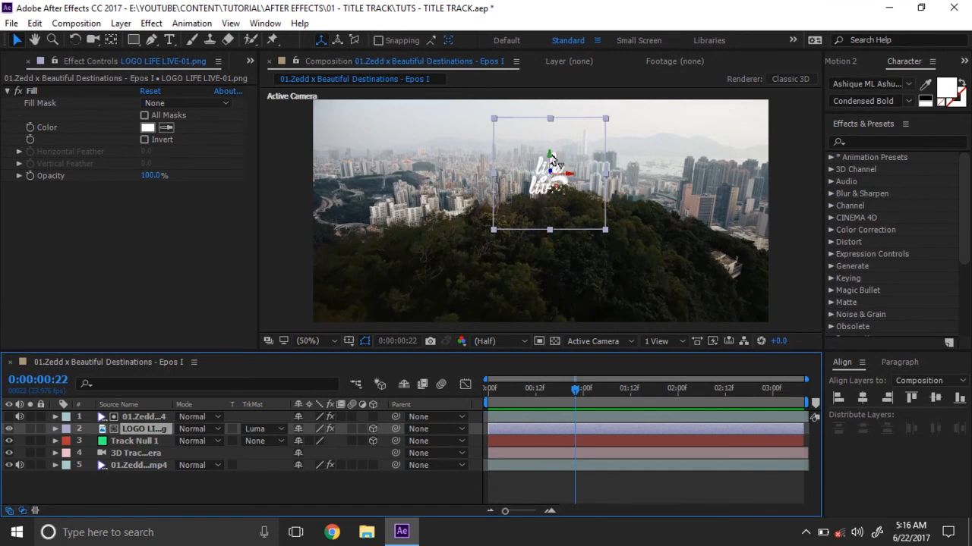